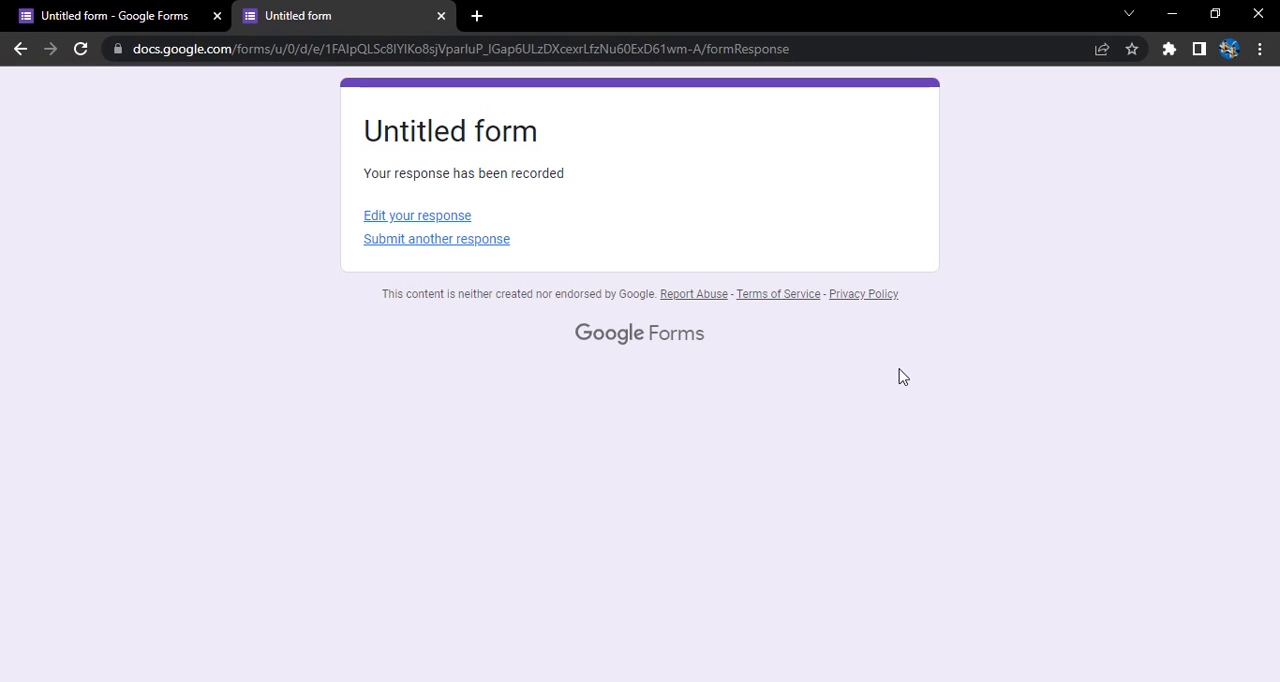
mouse_move(912, 372)
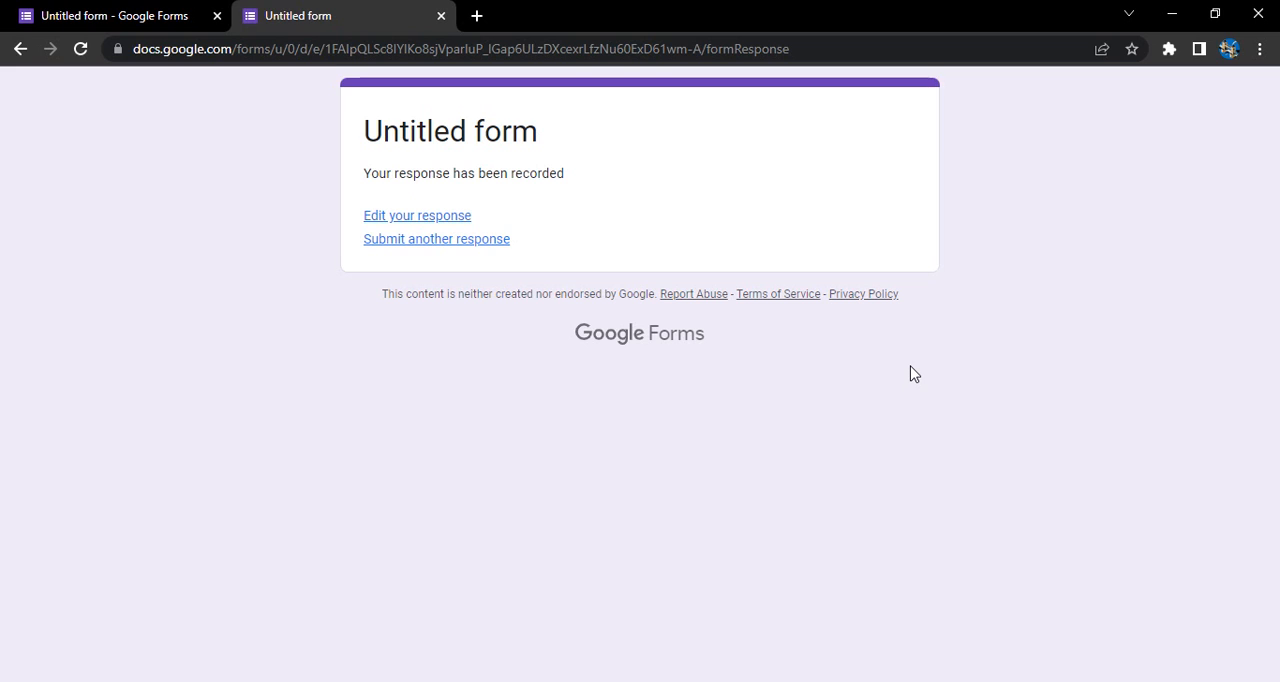
mouse_move(296, 136)
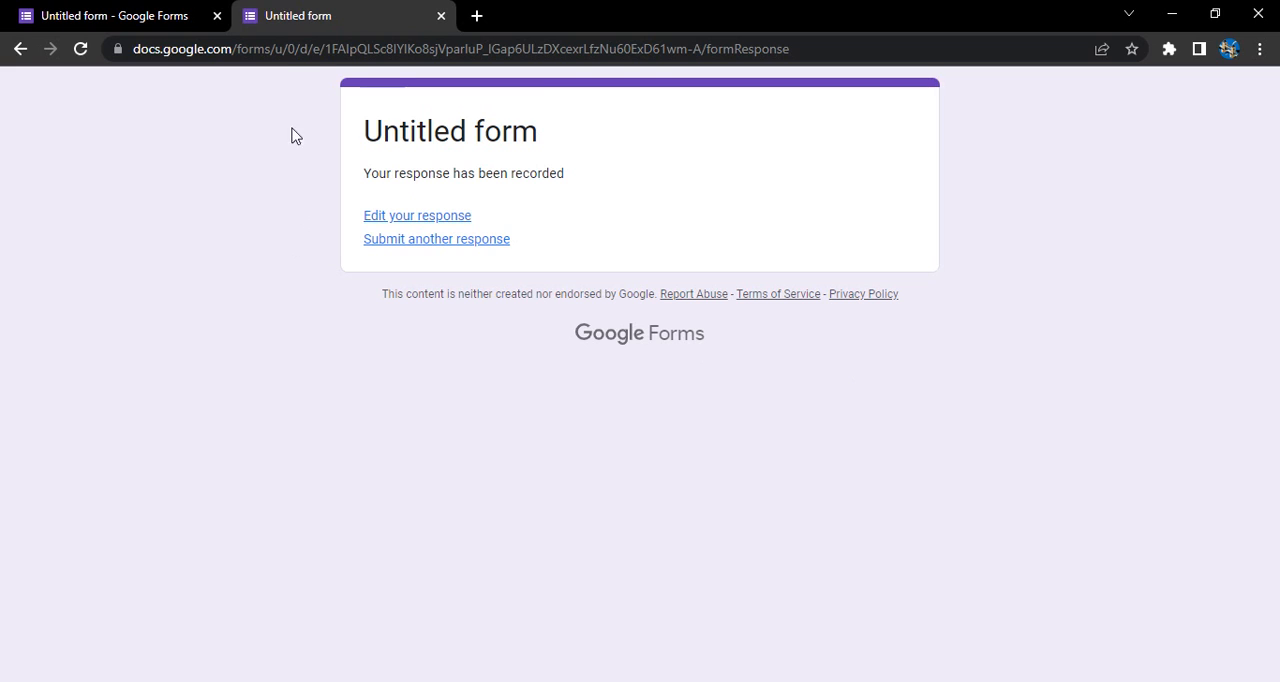
mouse_move(980, 262)
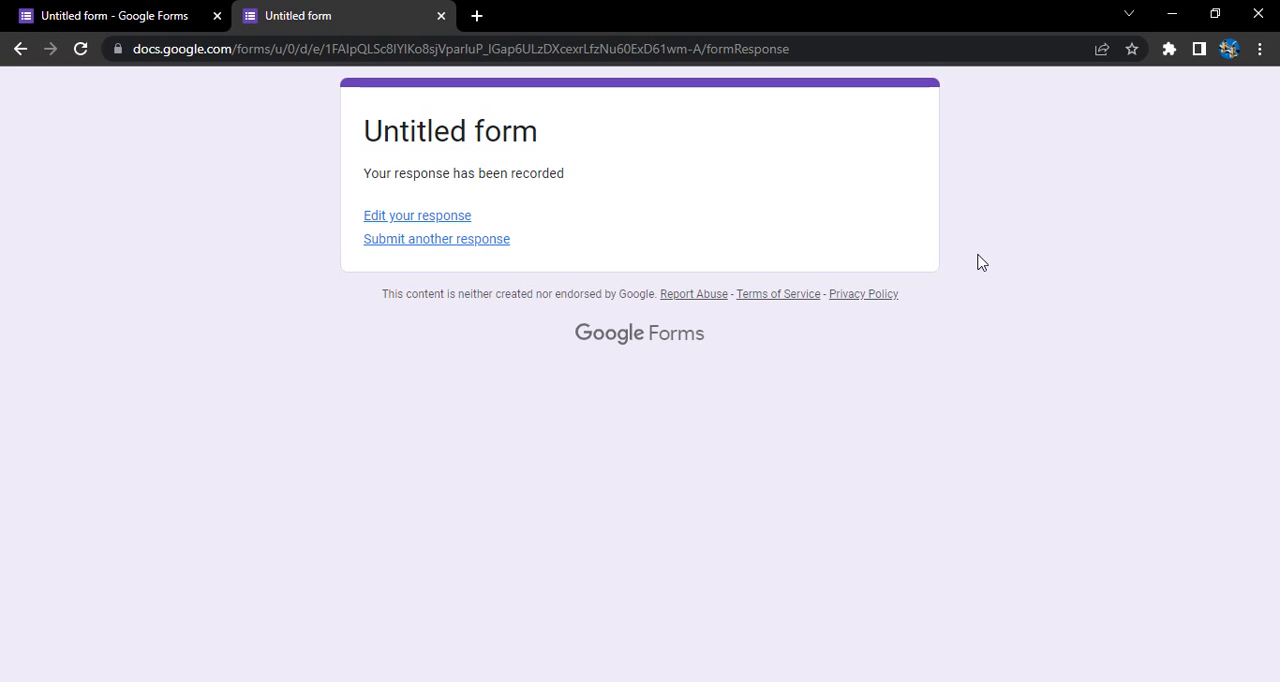
mouse_move(388, 252)
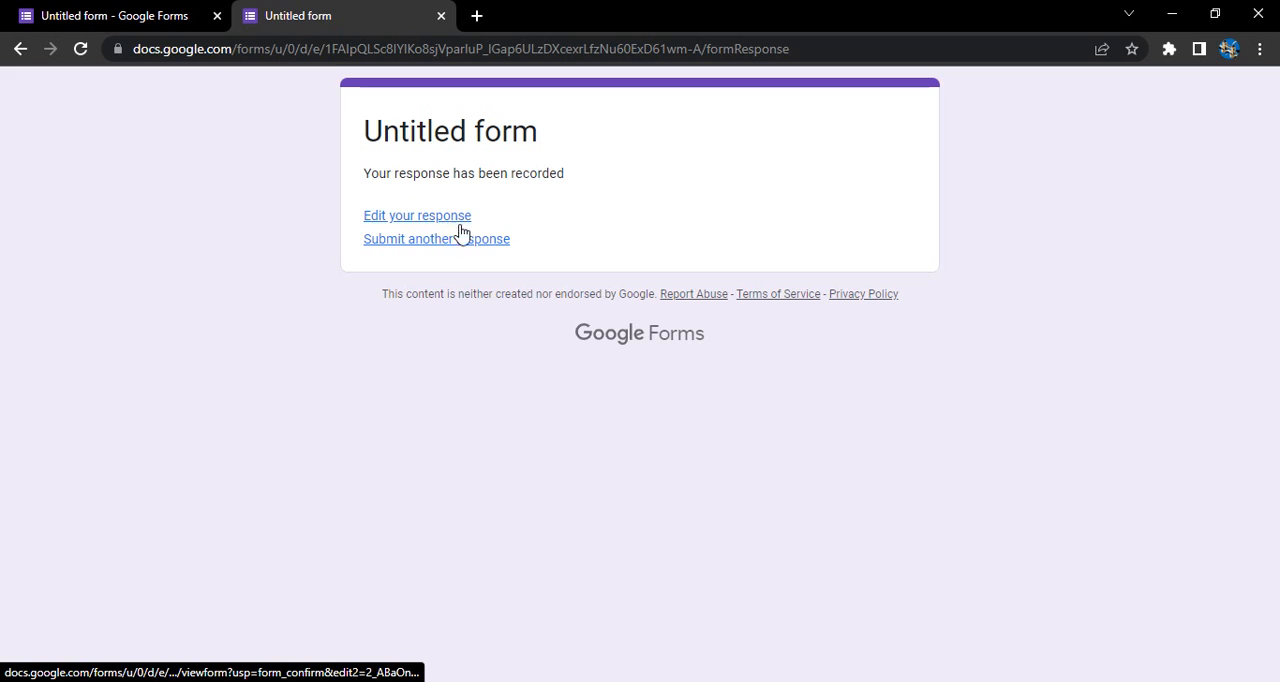
mouse_move(388, 252)
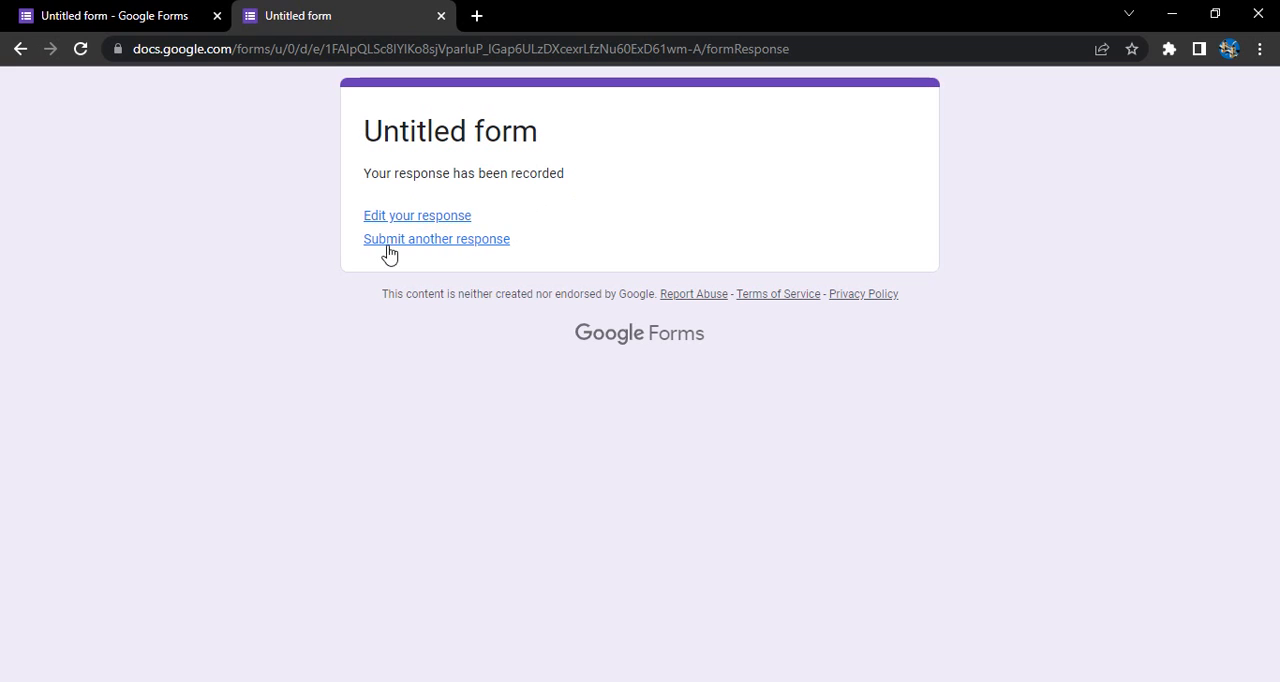
mouse_move(576, 160)
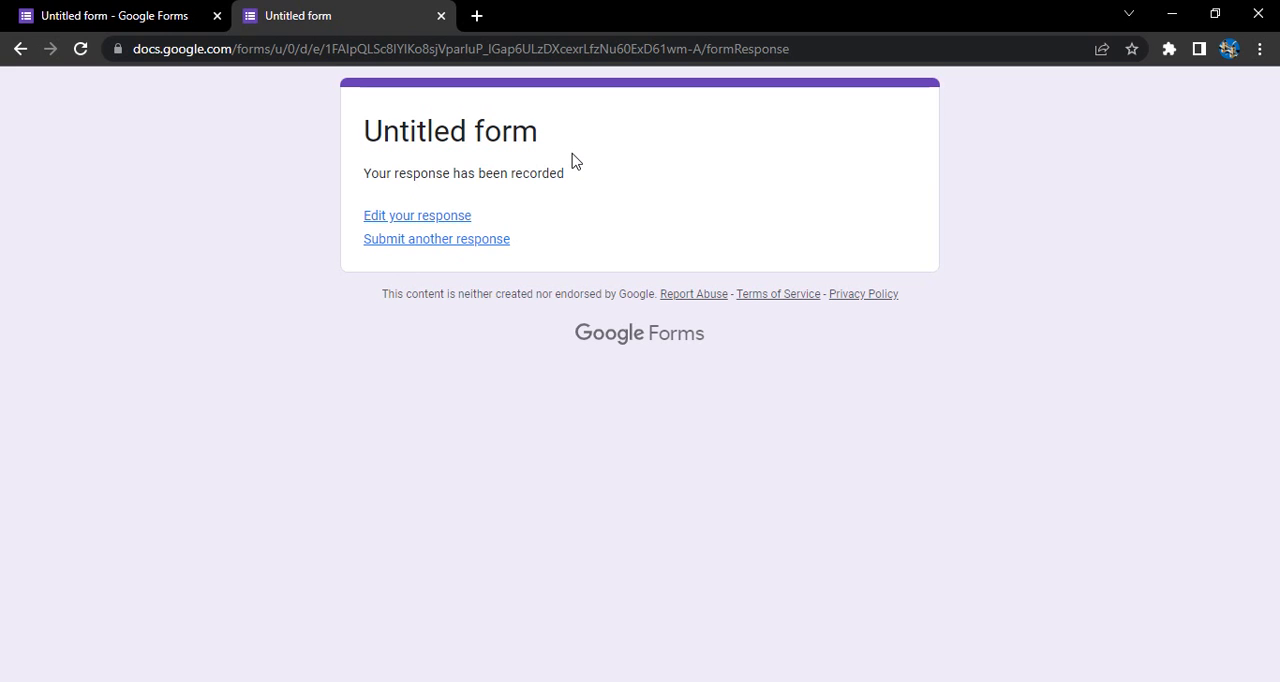
mouse_move(1024, 252)
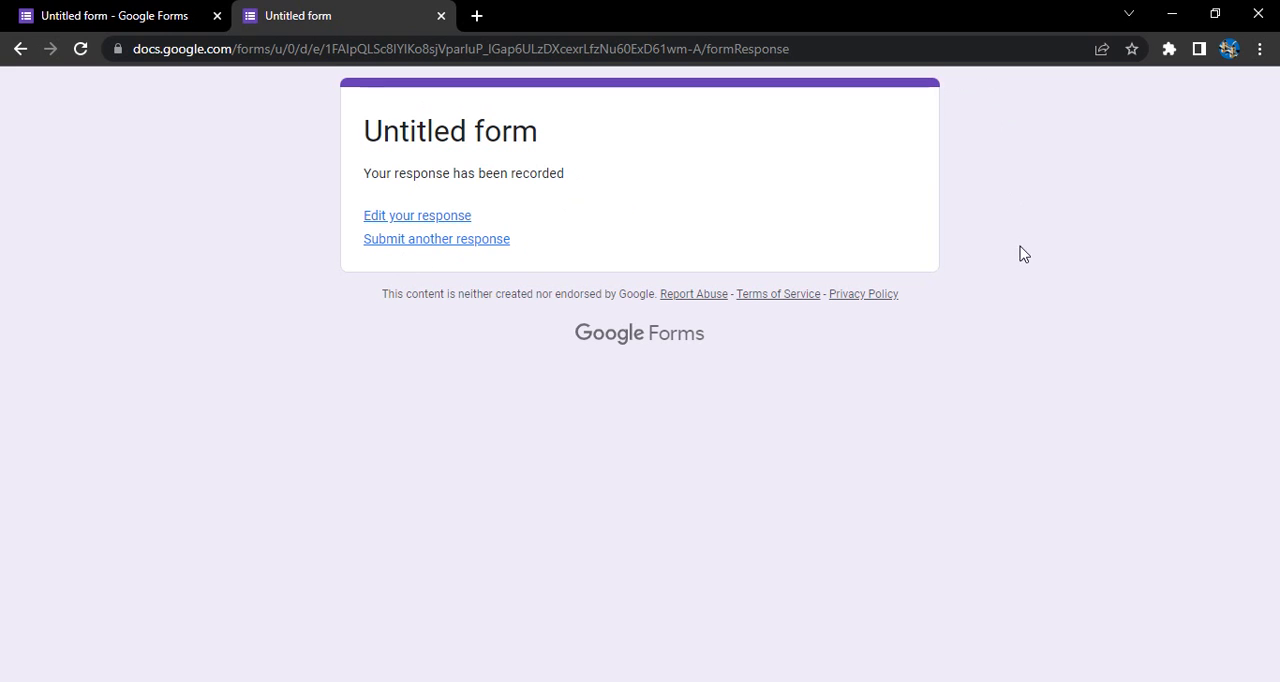
mouse_move(556, 292)
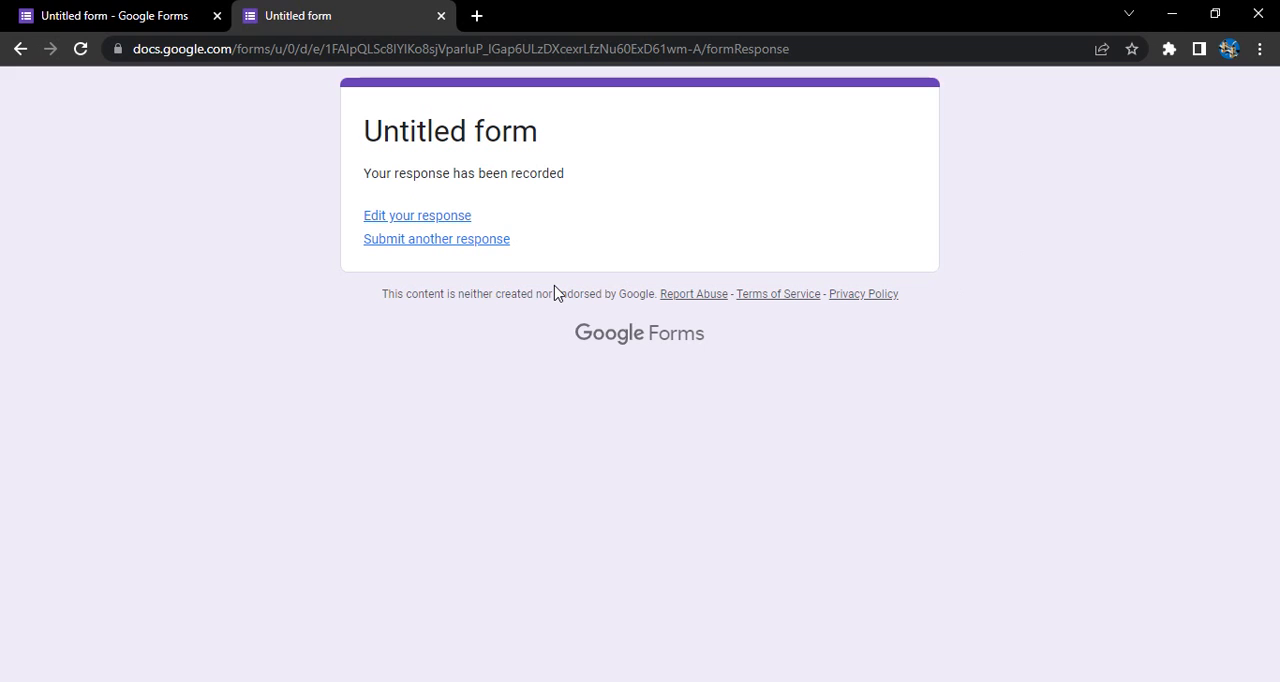
mouse_move(332, 140)
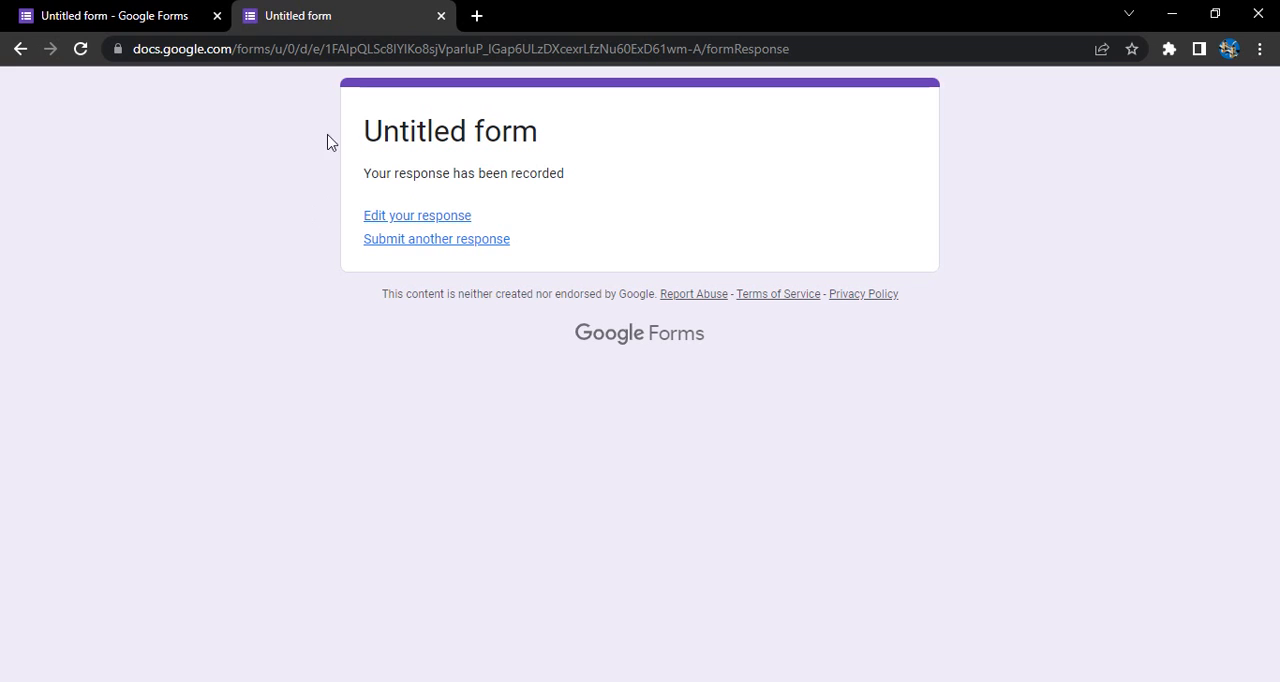
mouse_move(716, 110)
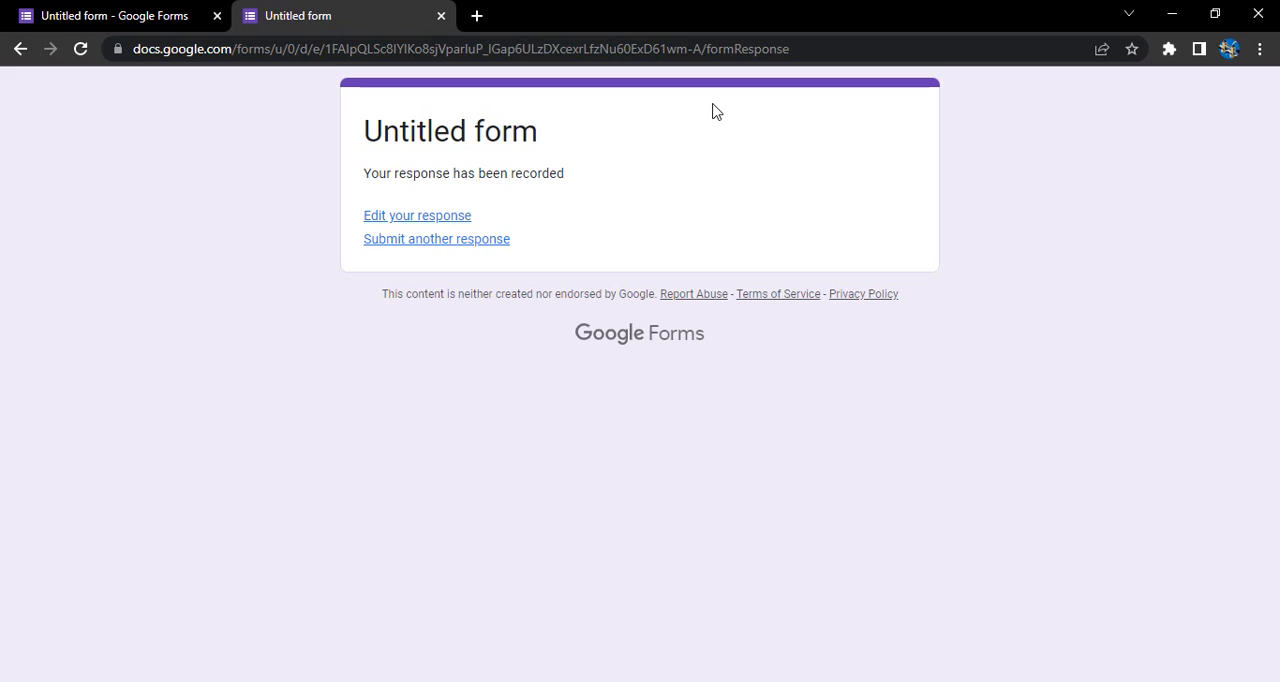
mouse_move(574, 180)
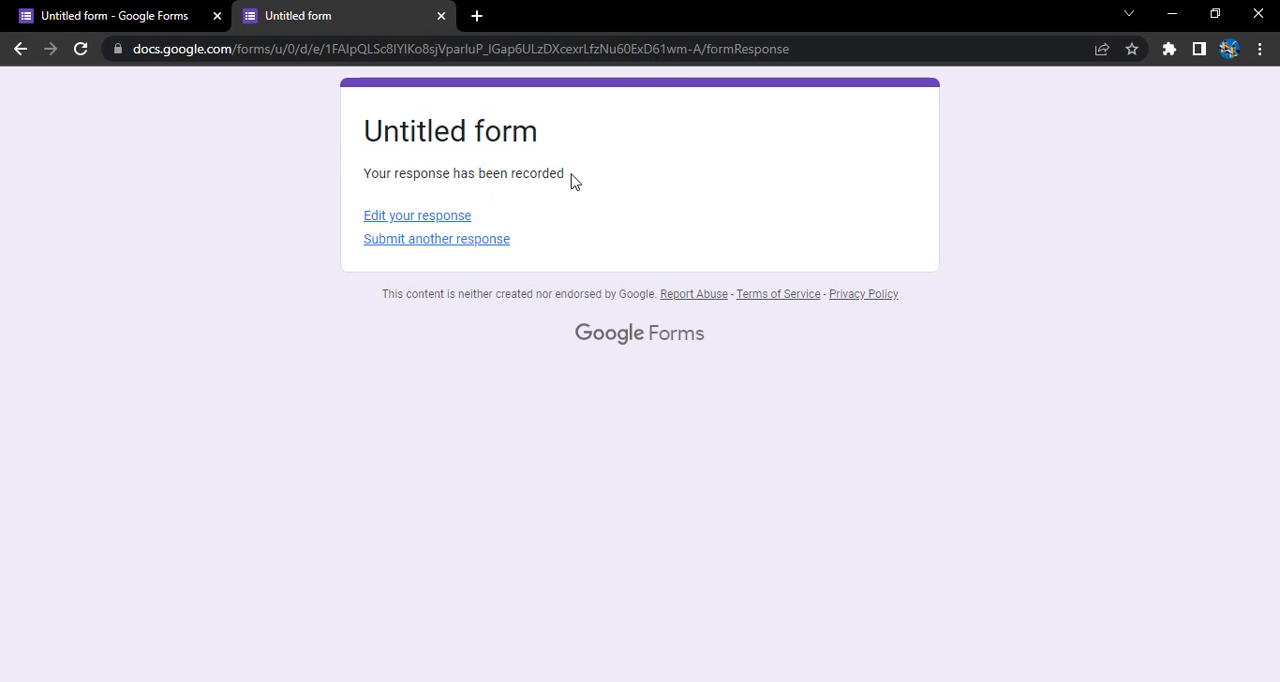
mouse_move(416, 216)
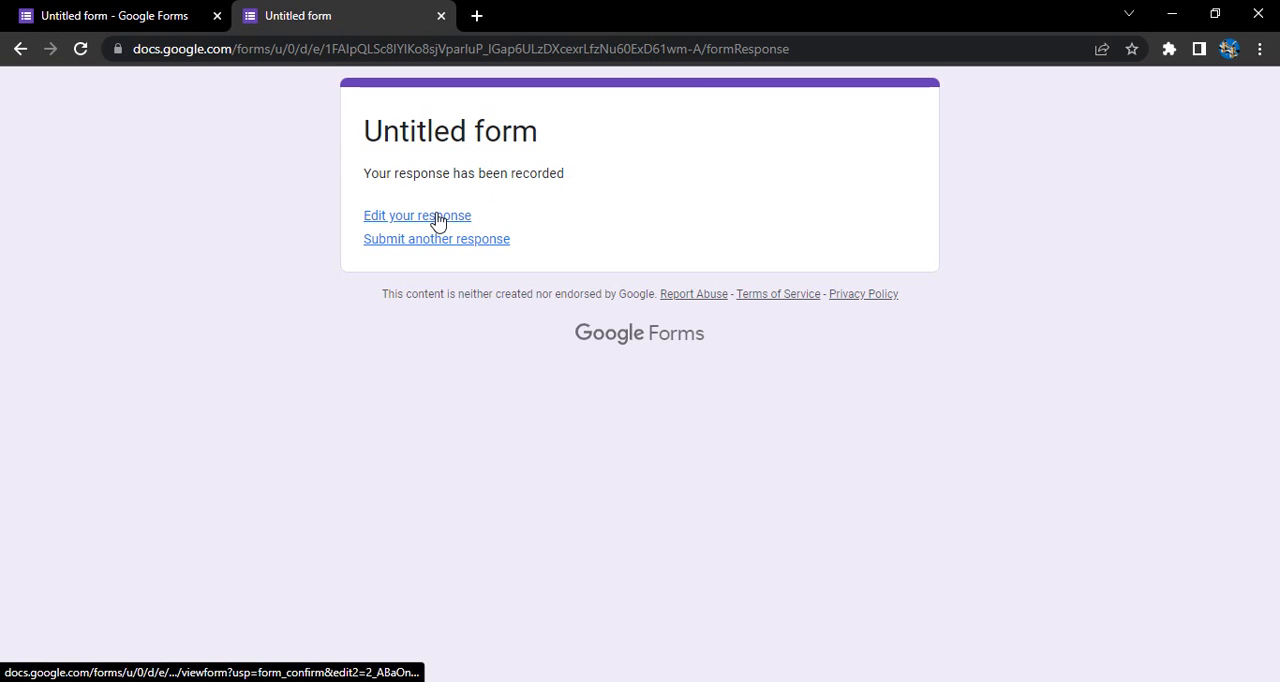
mouse_move(468, 218)
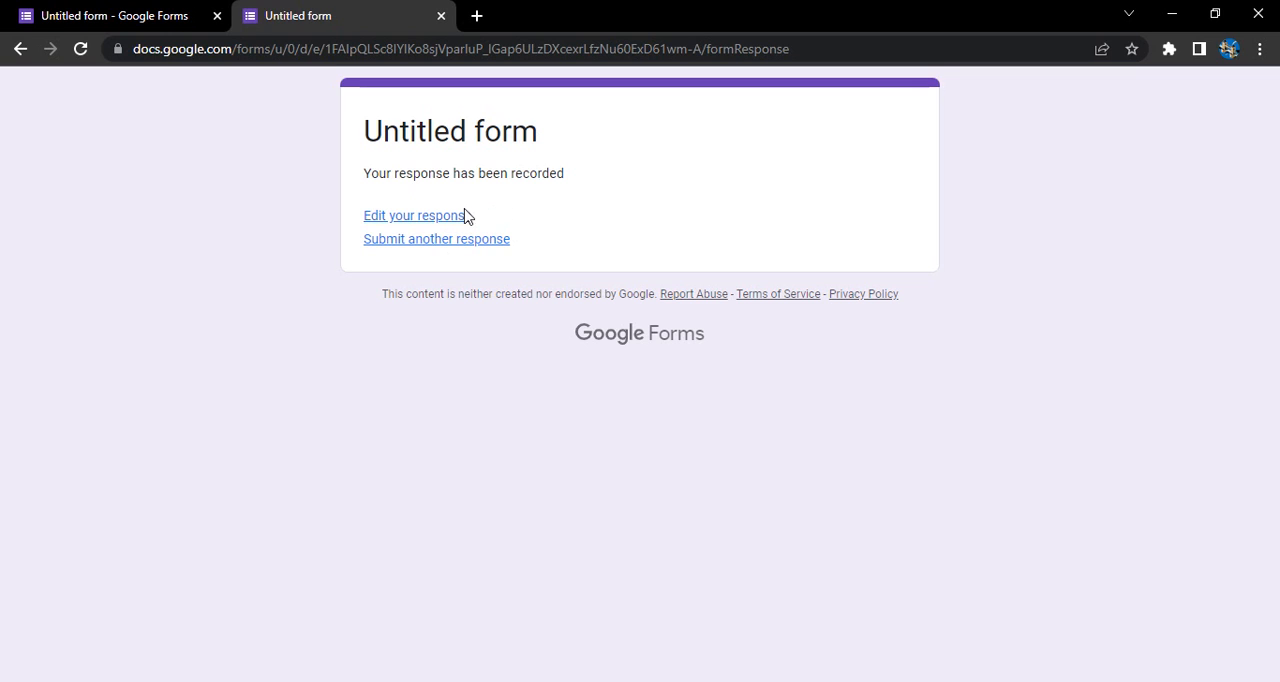
mouse_move(416, 216)
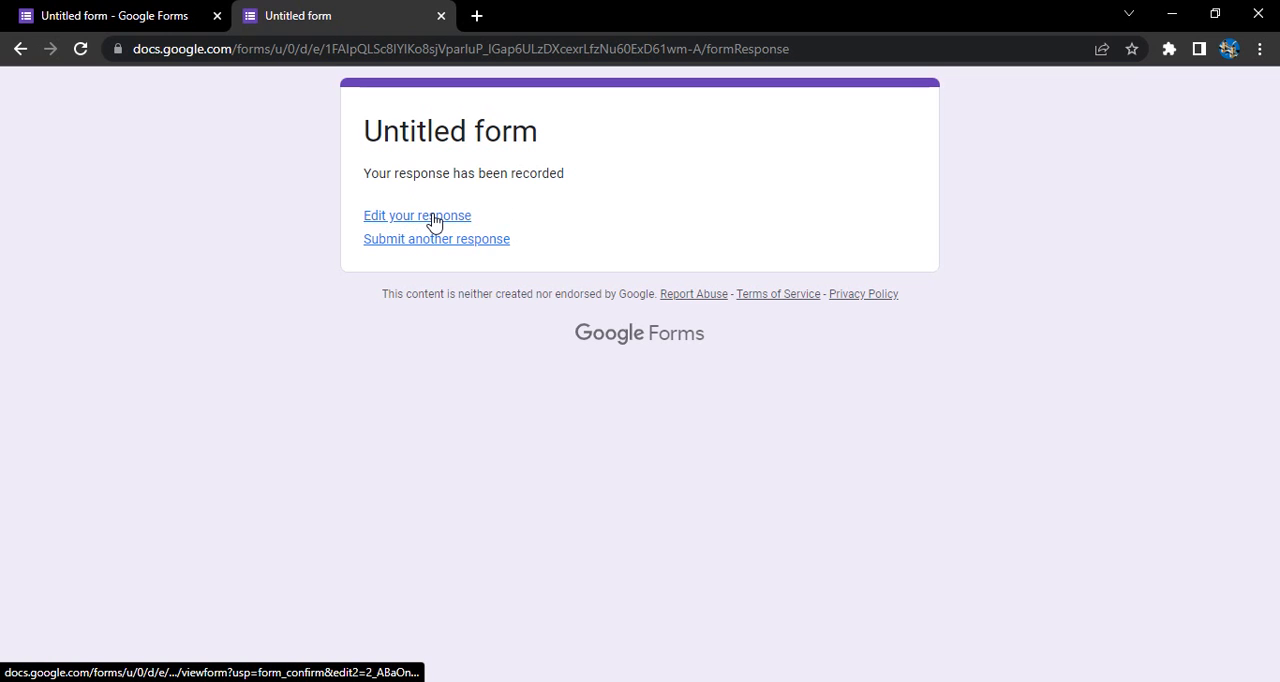
- Review the prefilled answers on the editable response page, then go back to the form editor's Settings
click(416, 216)
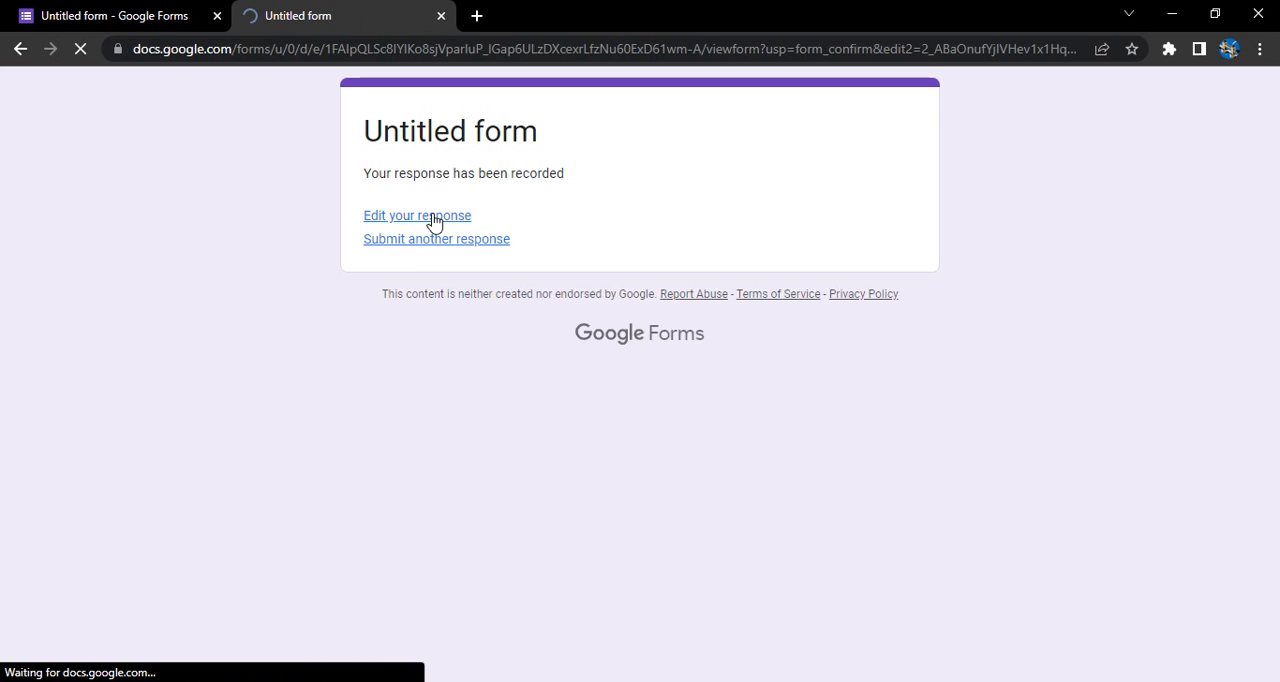
click(416, 216)
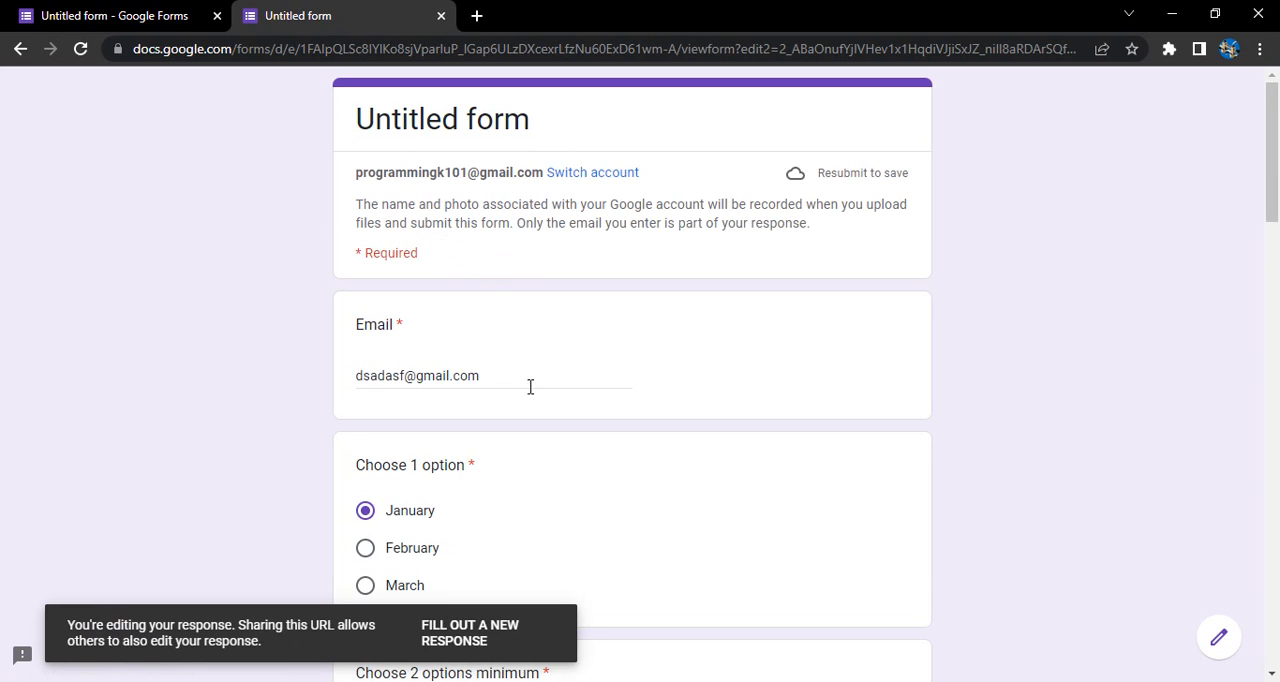
scroll(down, 3)
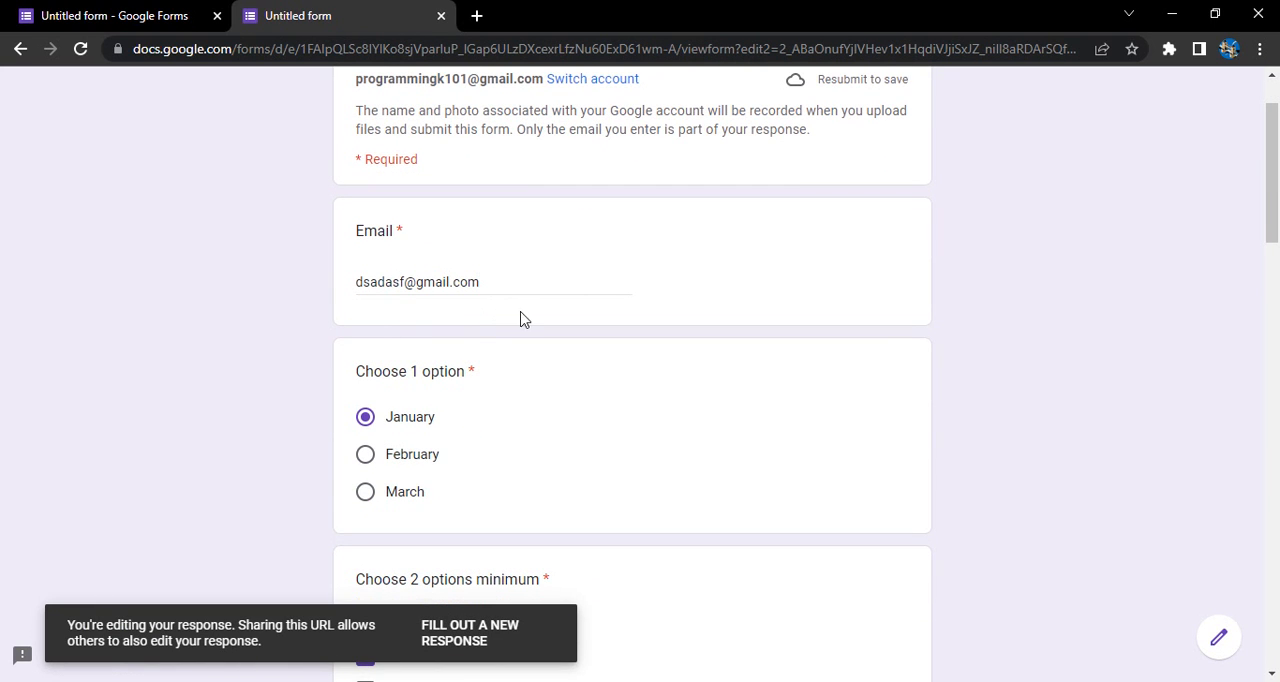
scroll(down, 3)
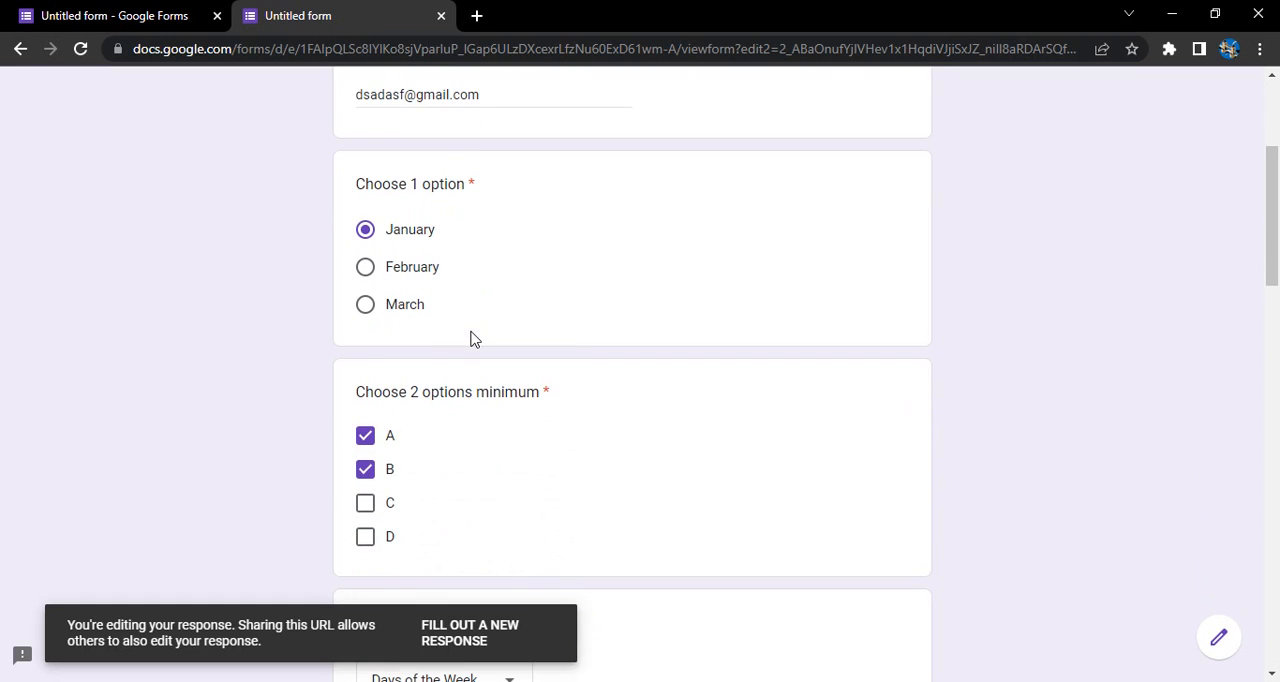
mouse_move(520, 364)
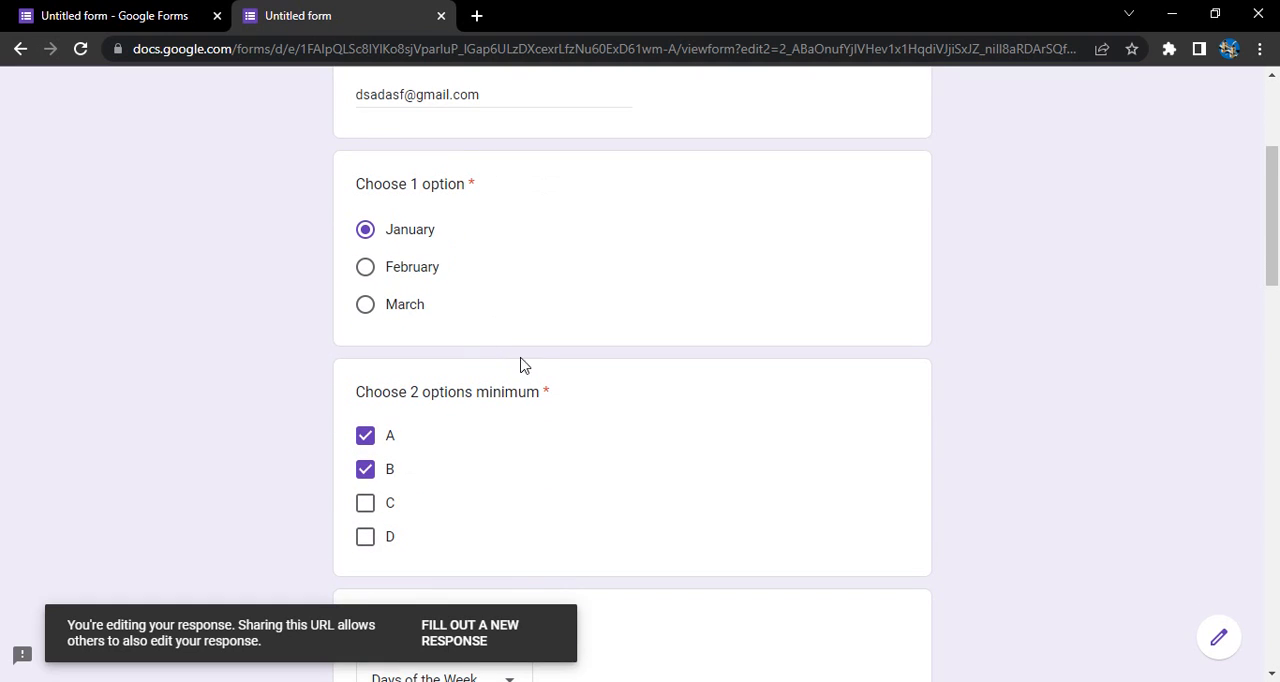
scroll(down, 3)
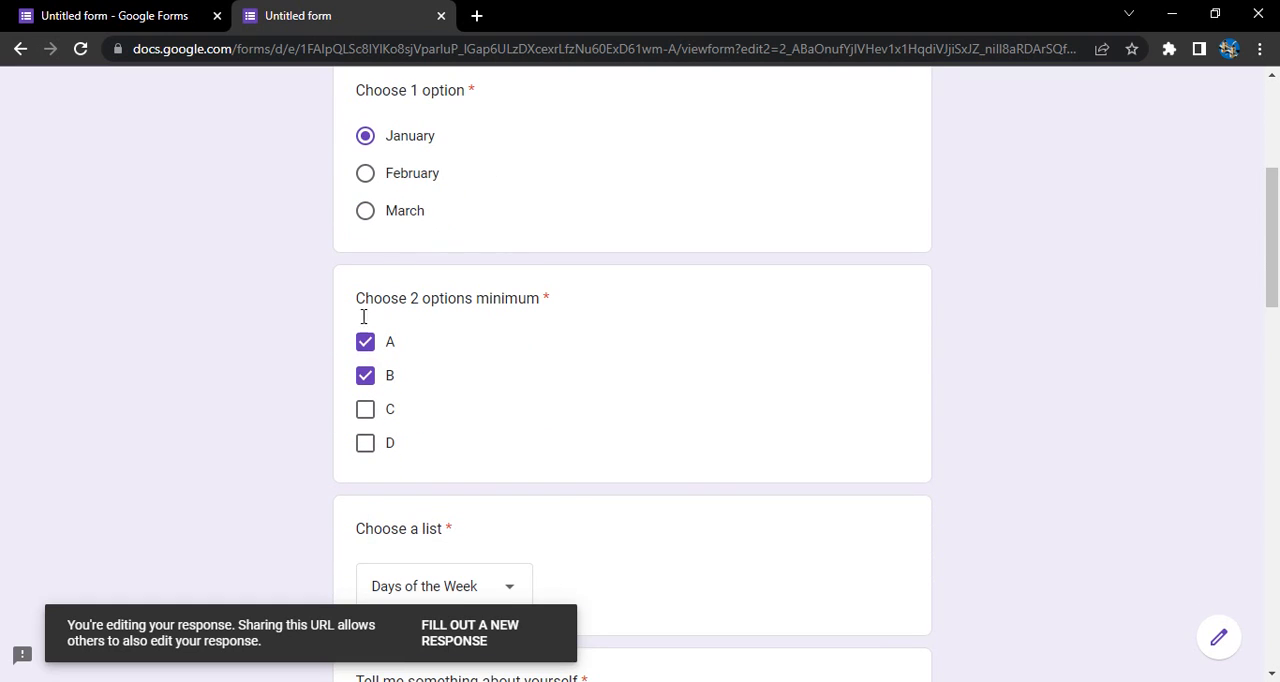
scroll(down, 3)
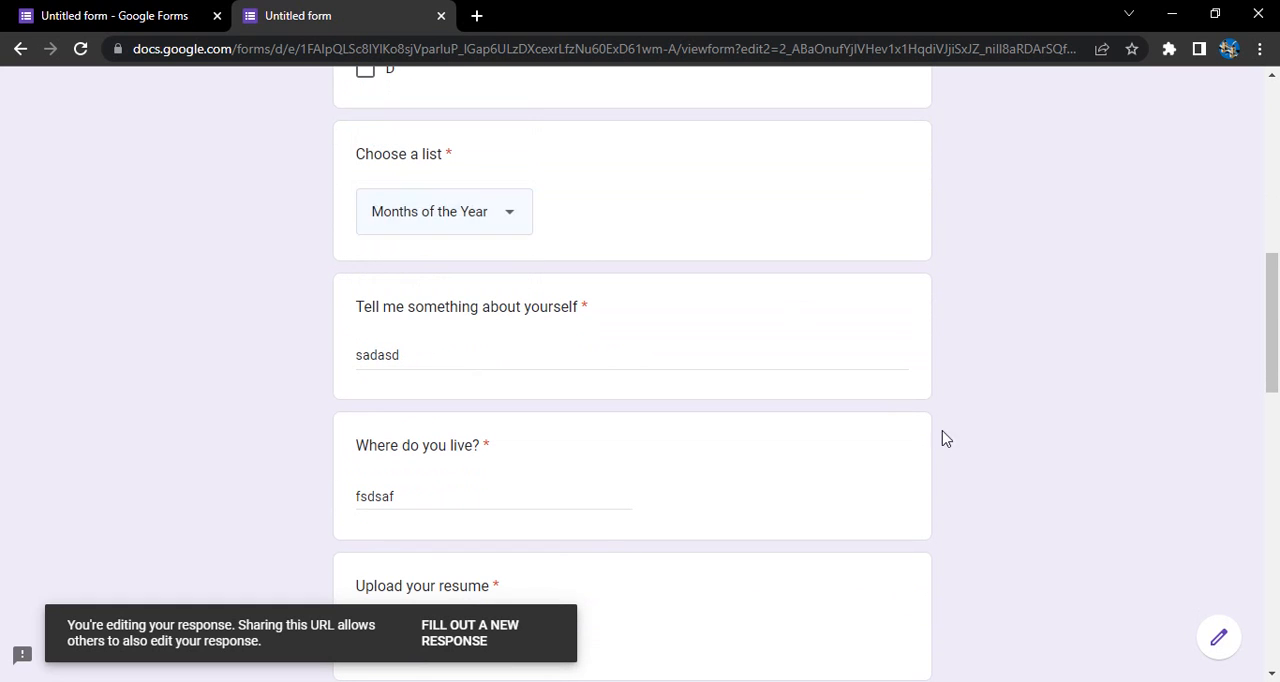
scroll(down, 3)
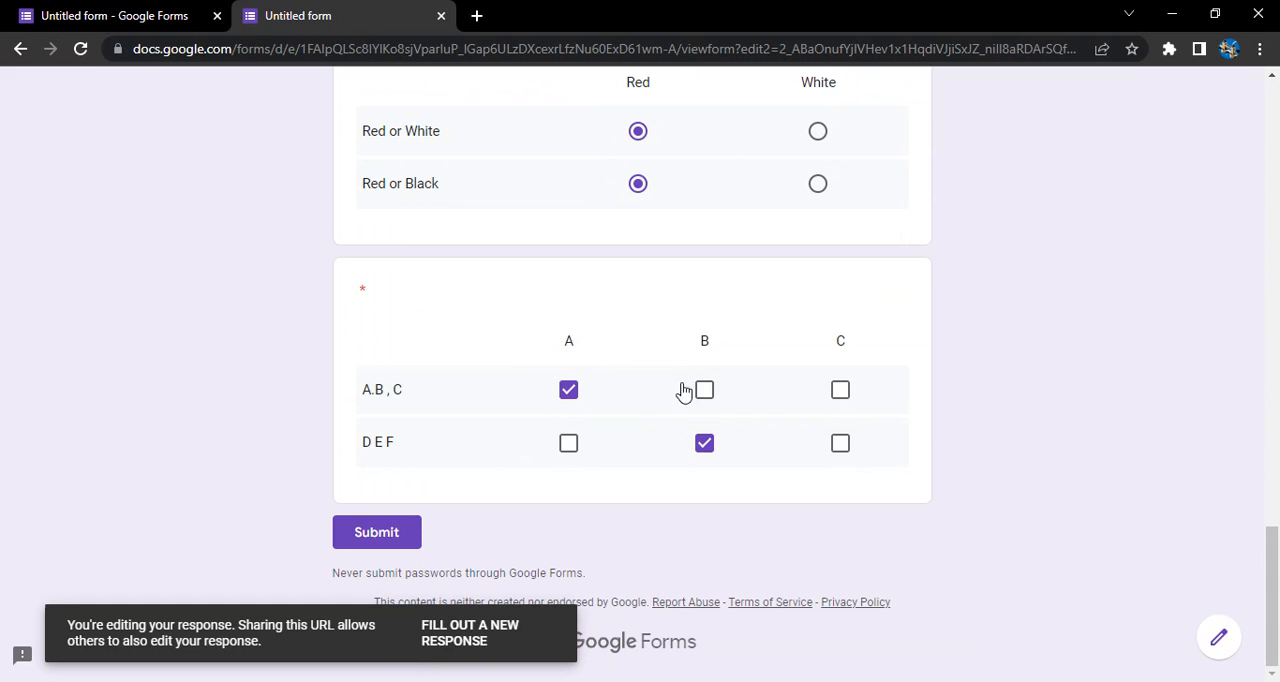
click(376, 532)
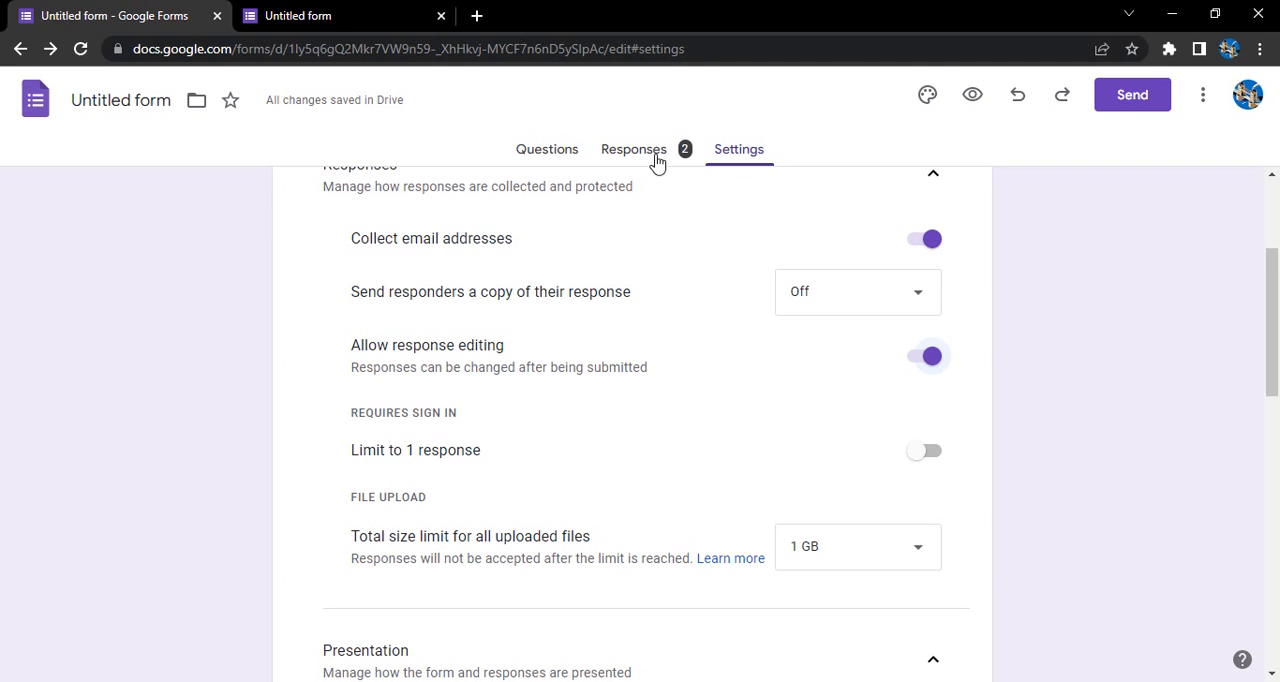
- View the Responses summary charts down to the Rating chart showing one 3 and one 10
click(632, 148)
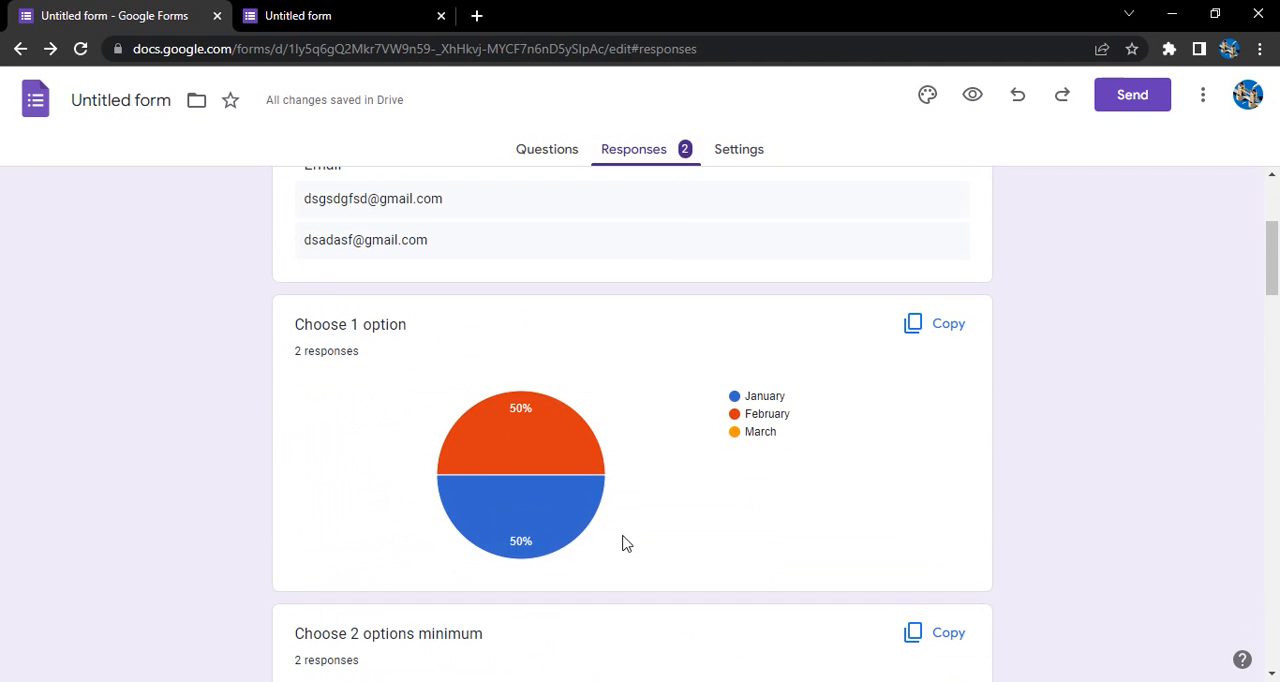
scroll(down, 3)
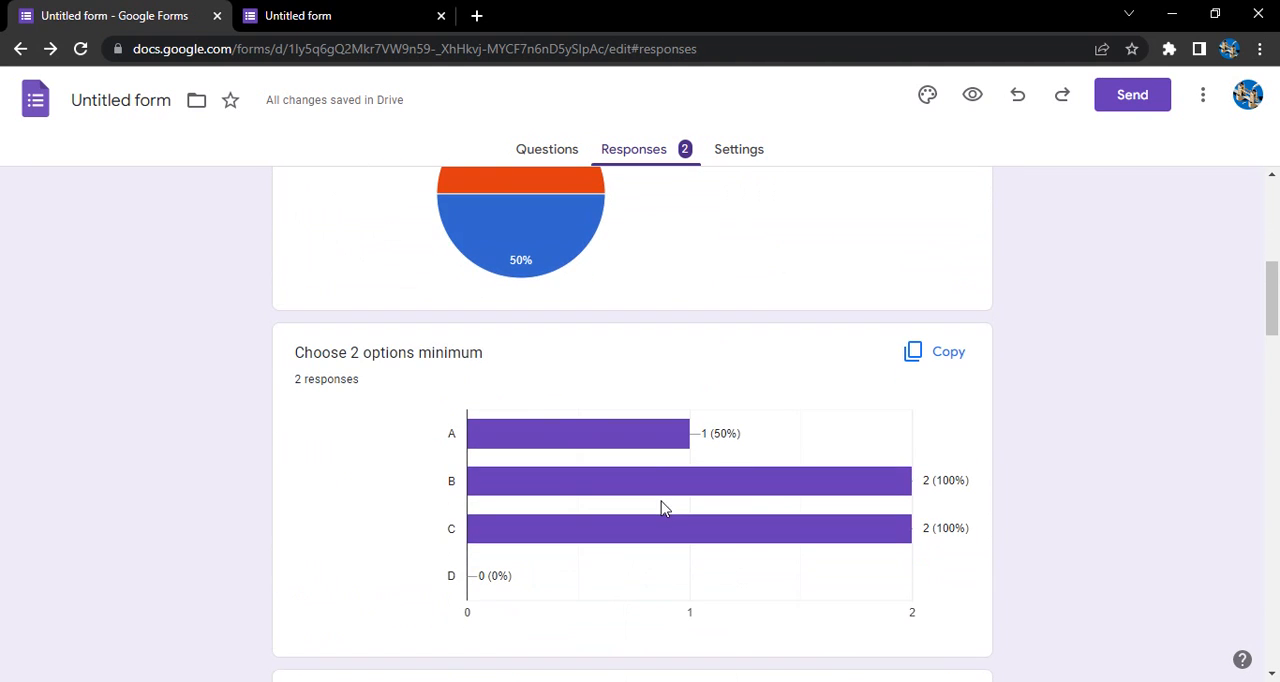
scroll(down, 3)
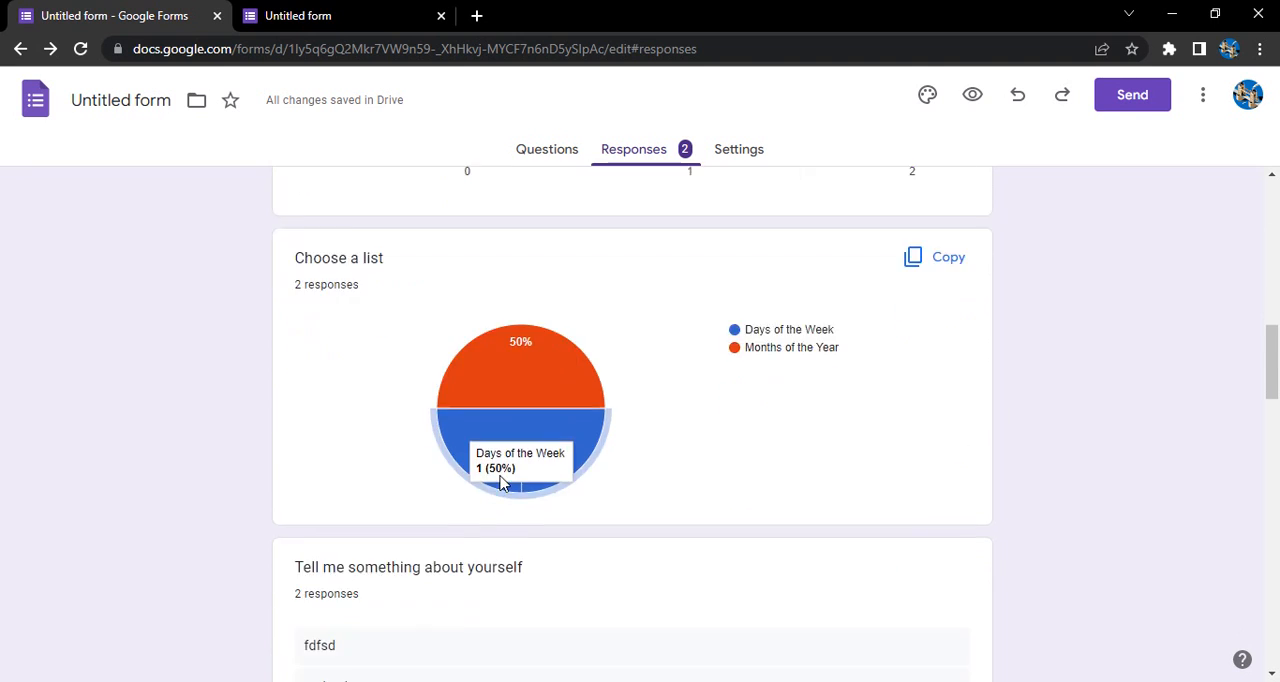
scroll(down, 3)
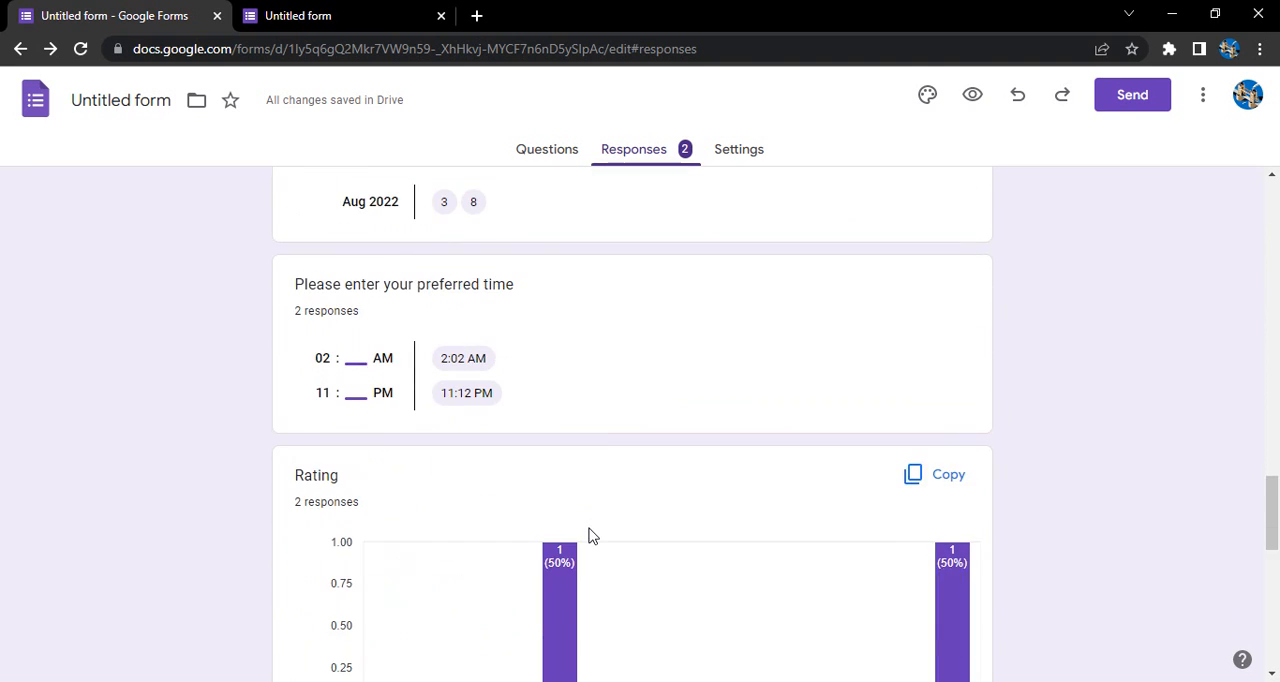
scroll(down, 3)
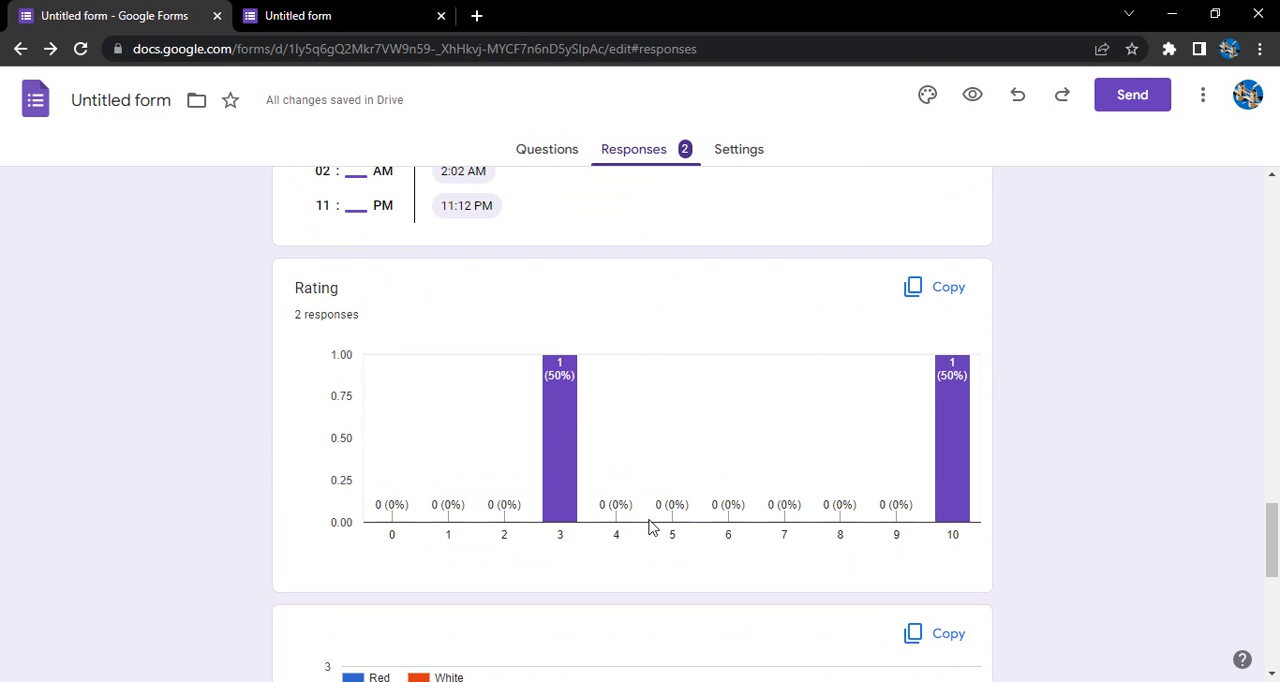
mouse_move(676, 444)
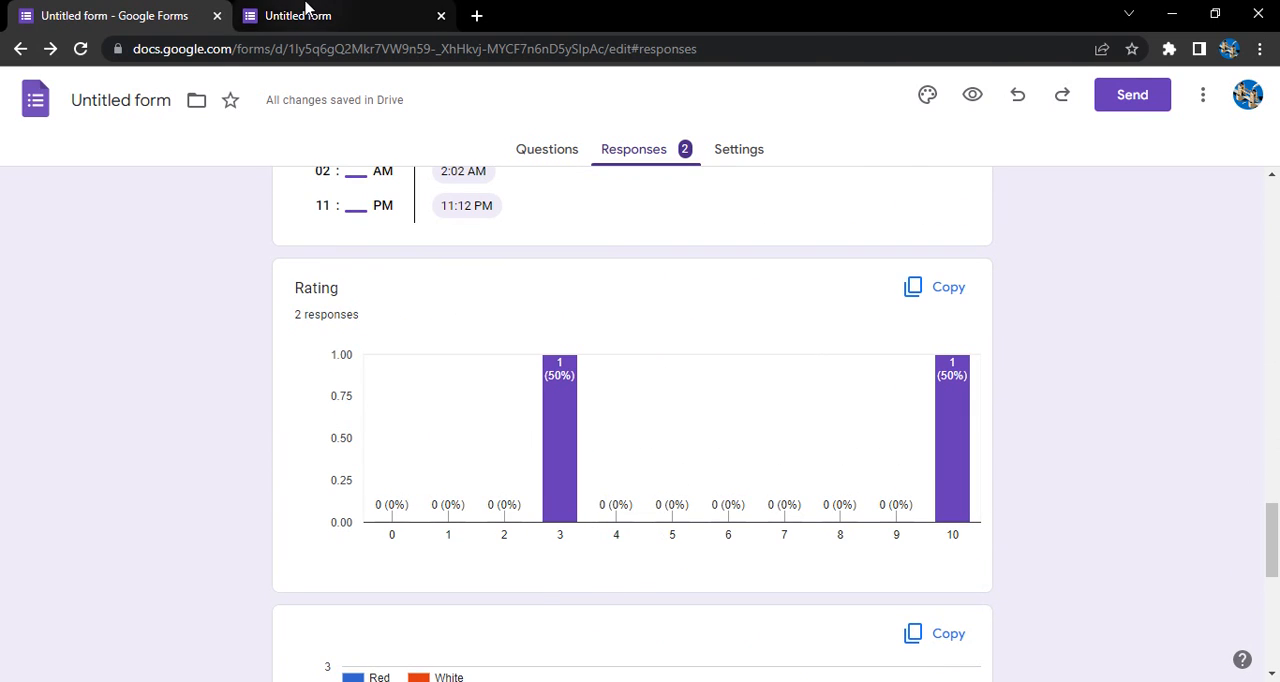
- Edit the submitted response, change its Rating from 3 to 9, and resubmit it
click(340, 16)
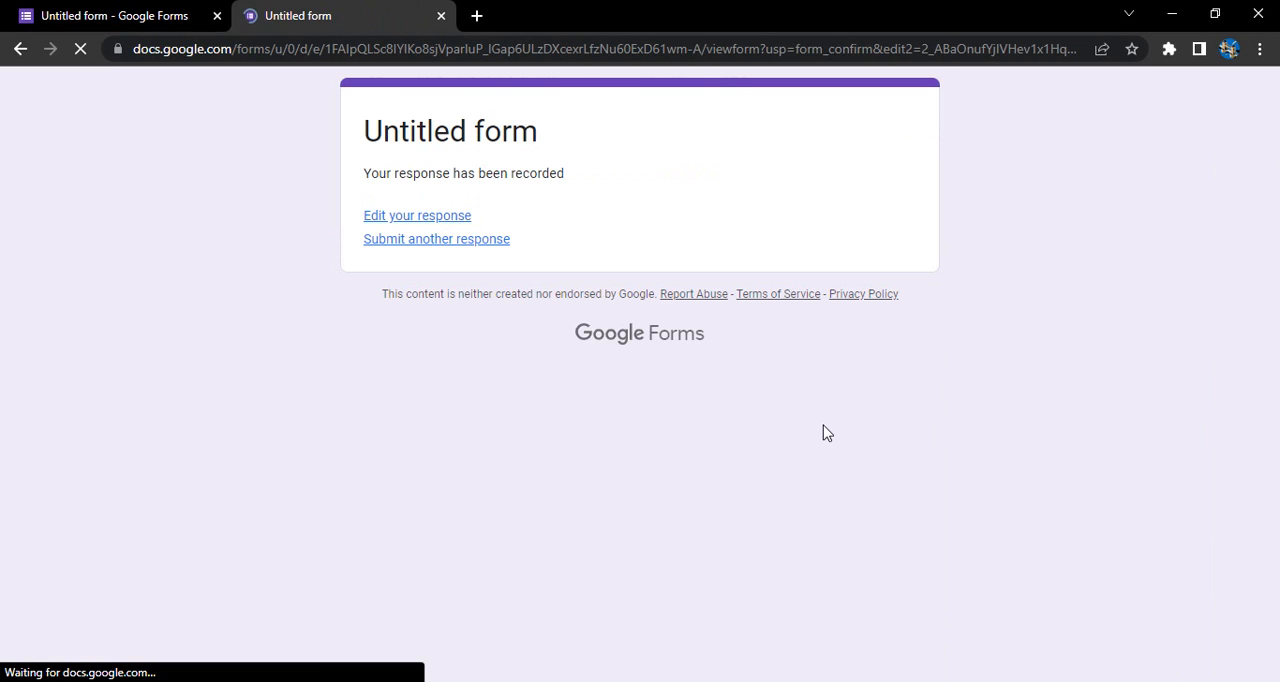
click(110, 16)
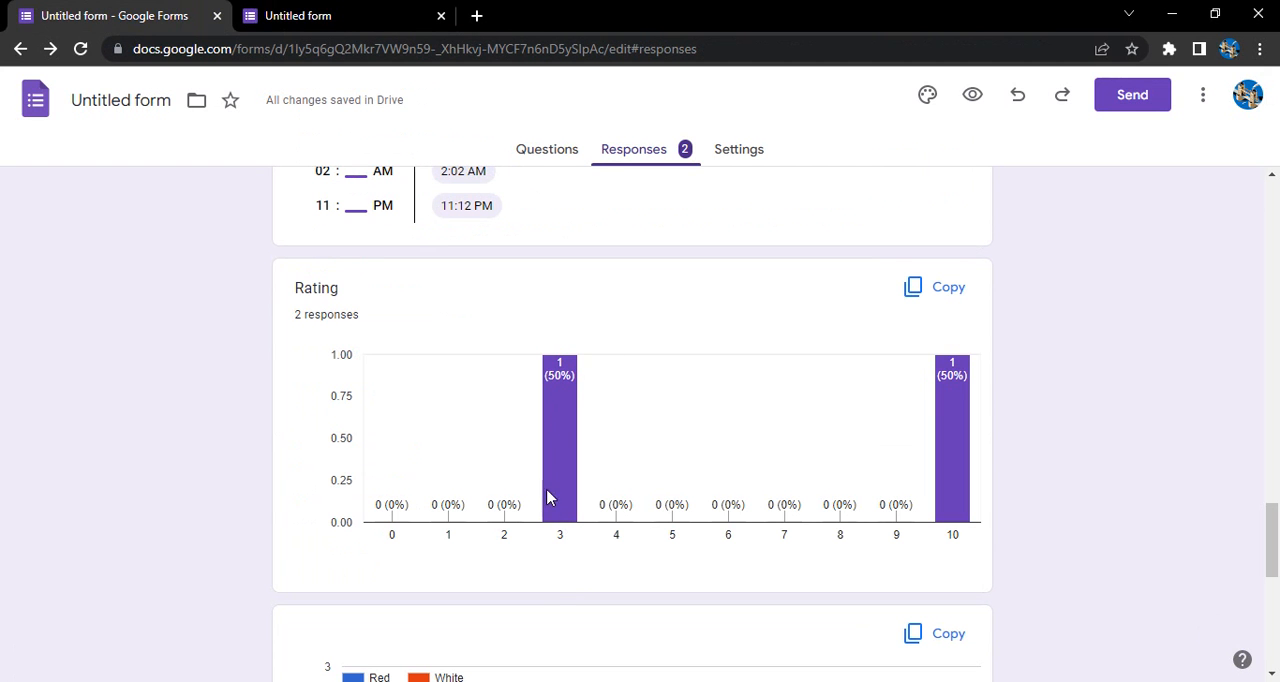
click(344, 16)
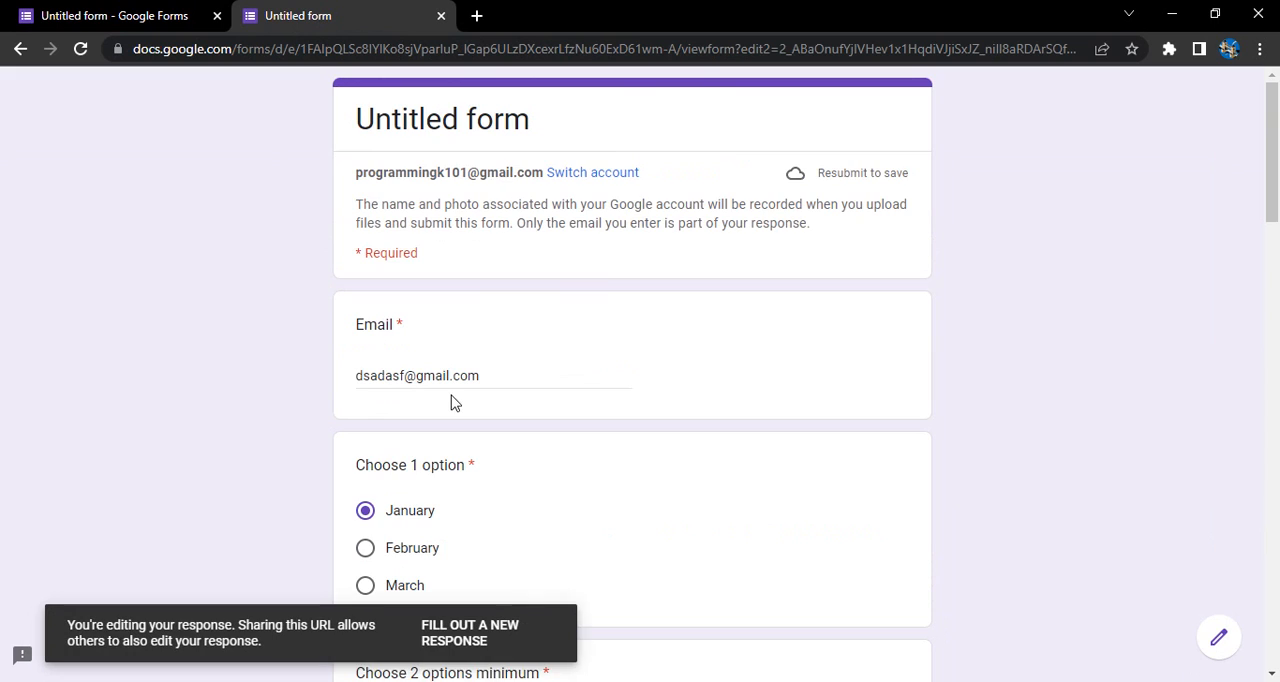
scroll(down, 3)
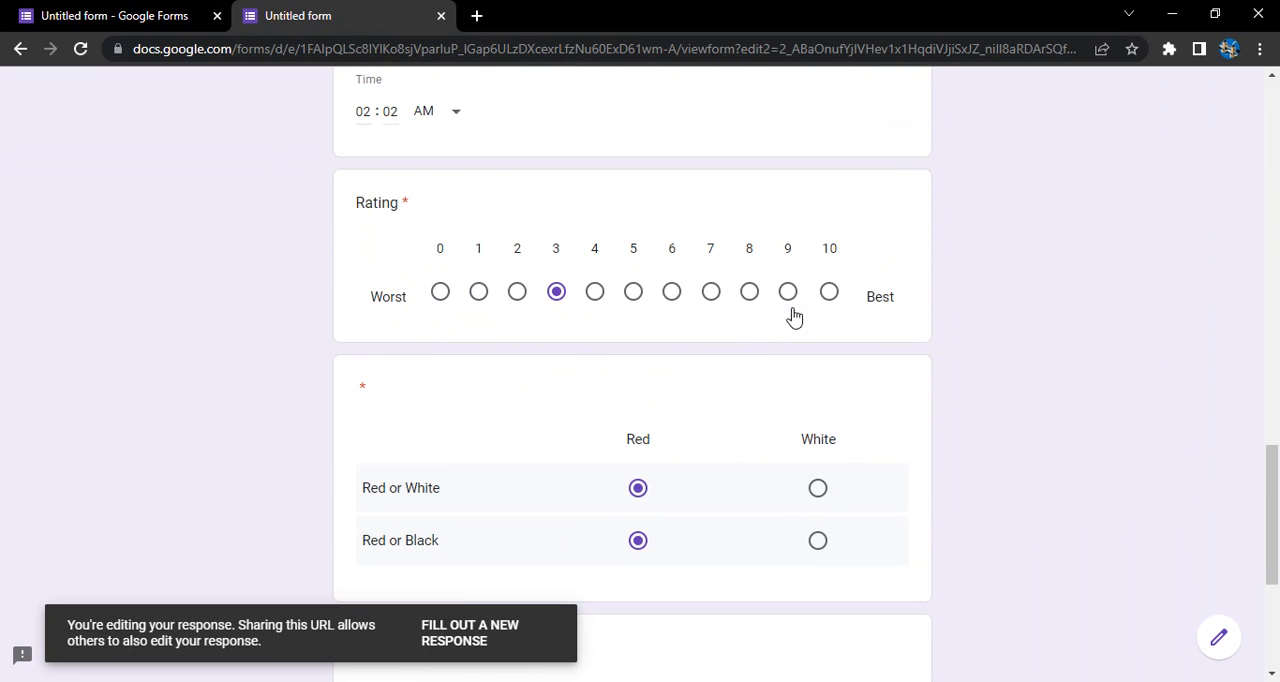
scroll(down, 3)
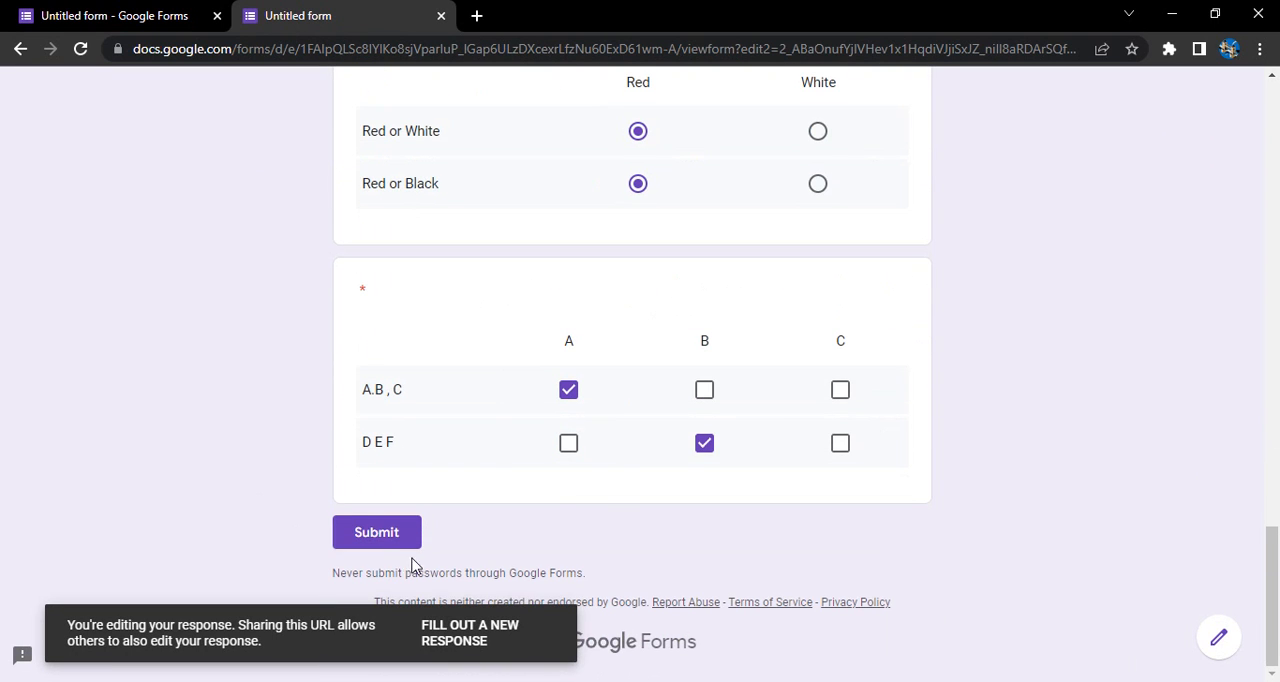
click(376, 532)
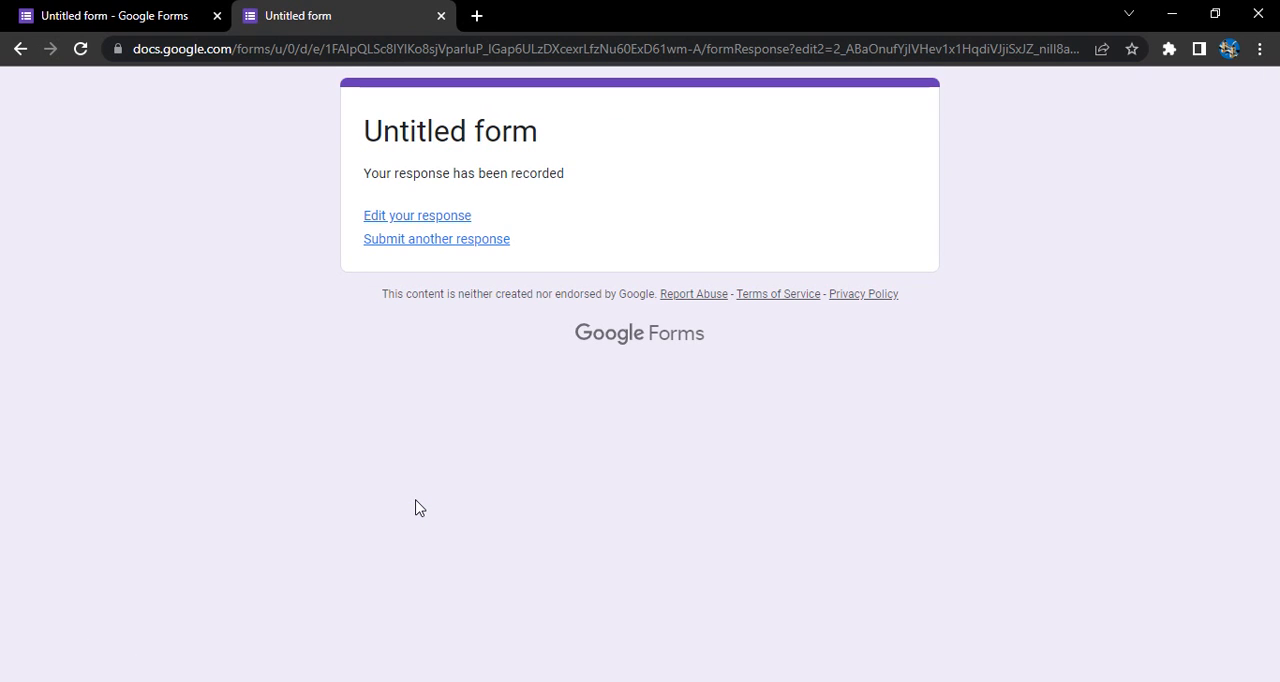
- Check the Rating chart in the Responses summary, now showing one 9 and one 10
click(110, 16)
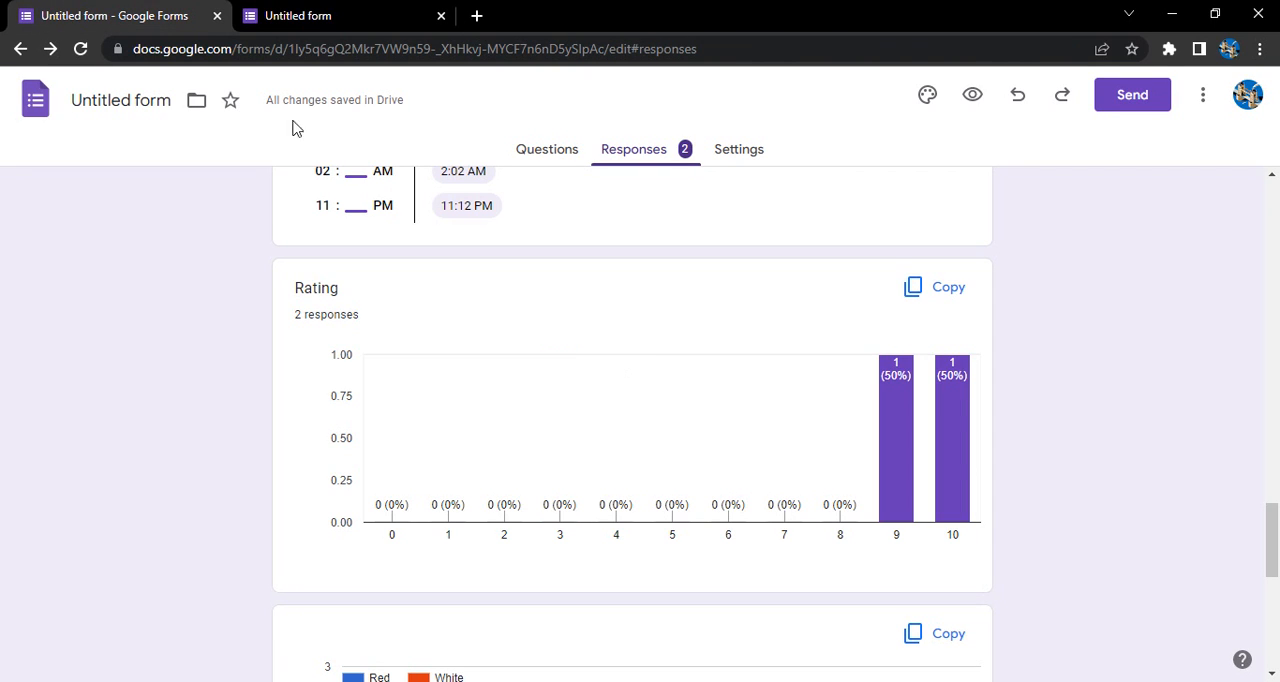
mouse_move(600, 212)
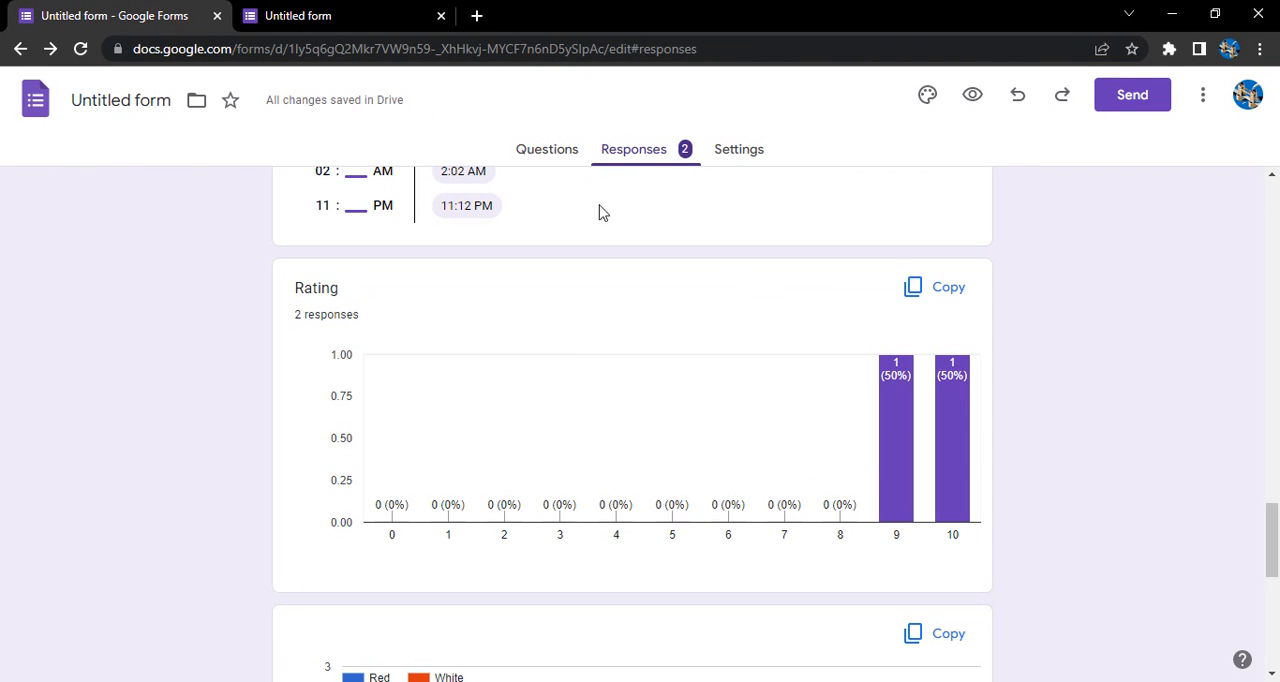
mouse_move(896, 490)
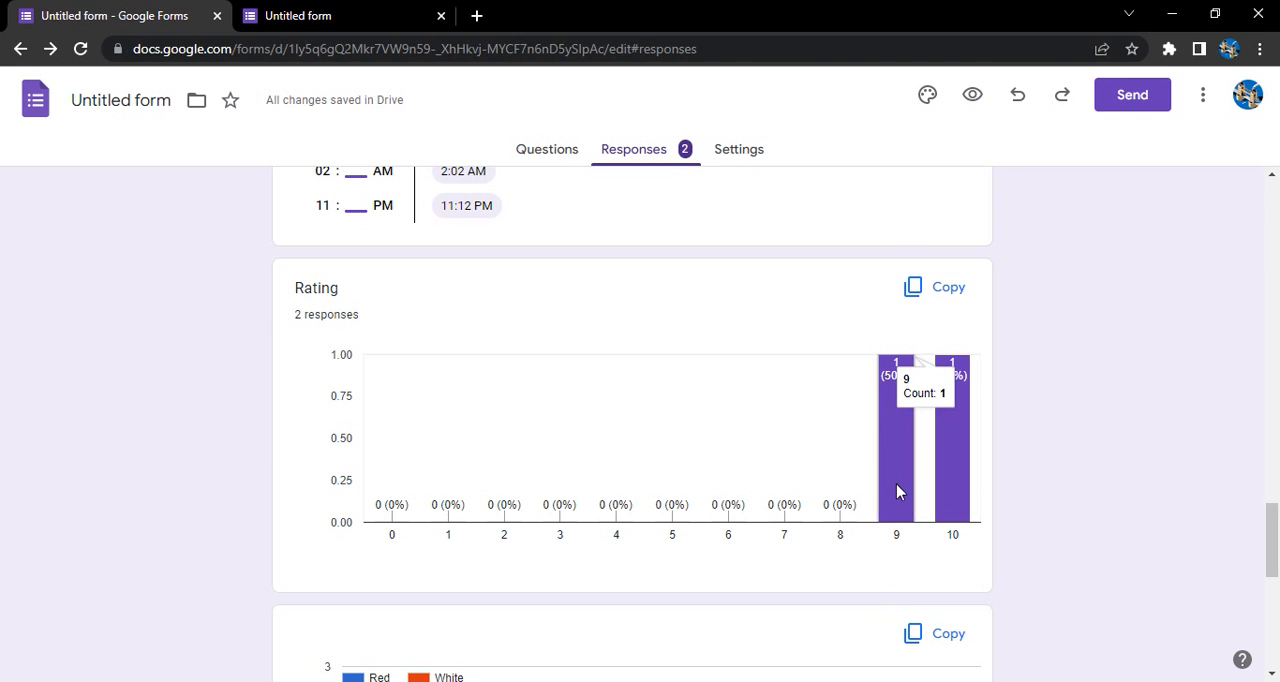
mouse_move(936, 474)
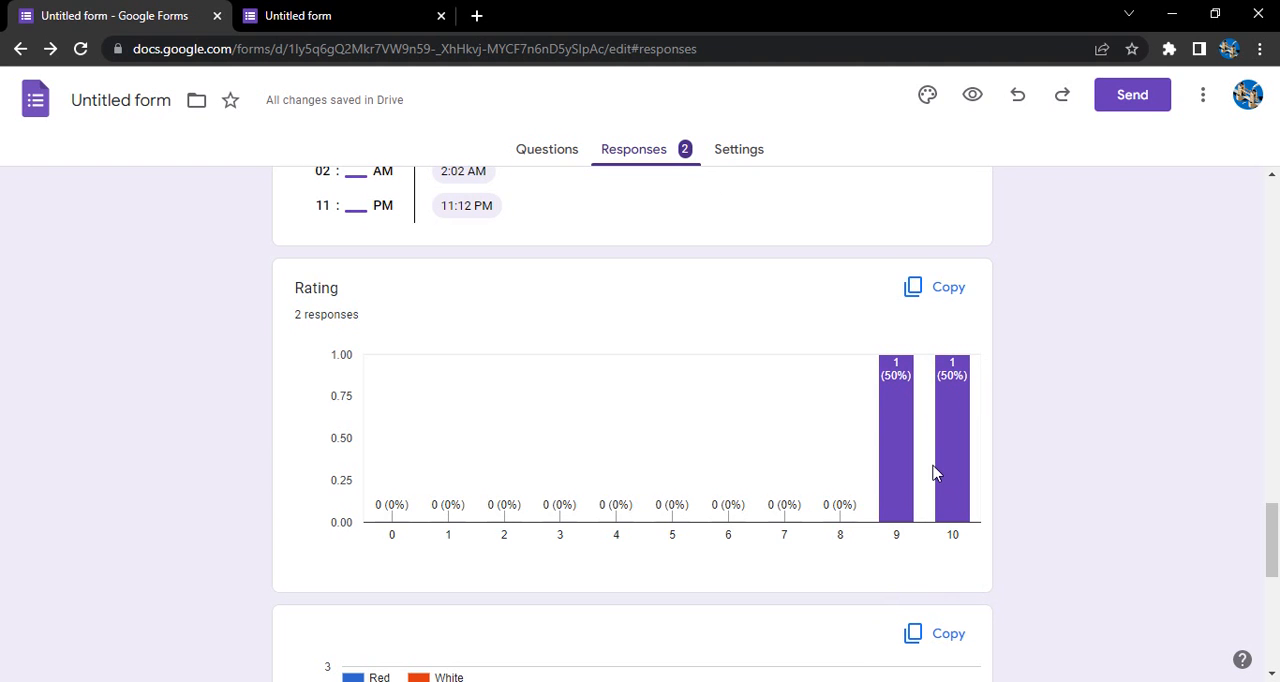
scroll(down, 3)
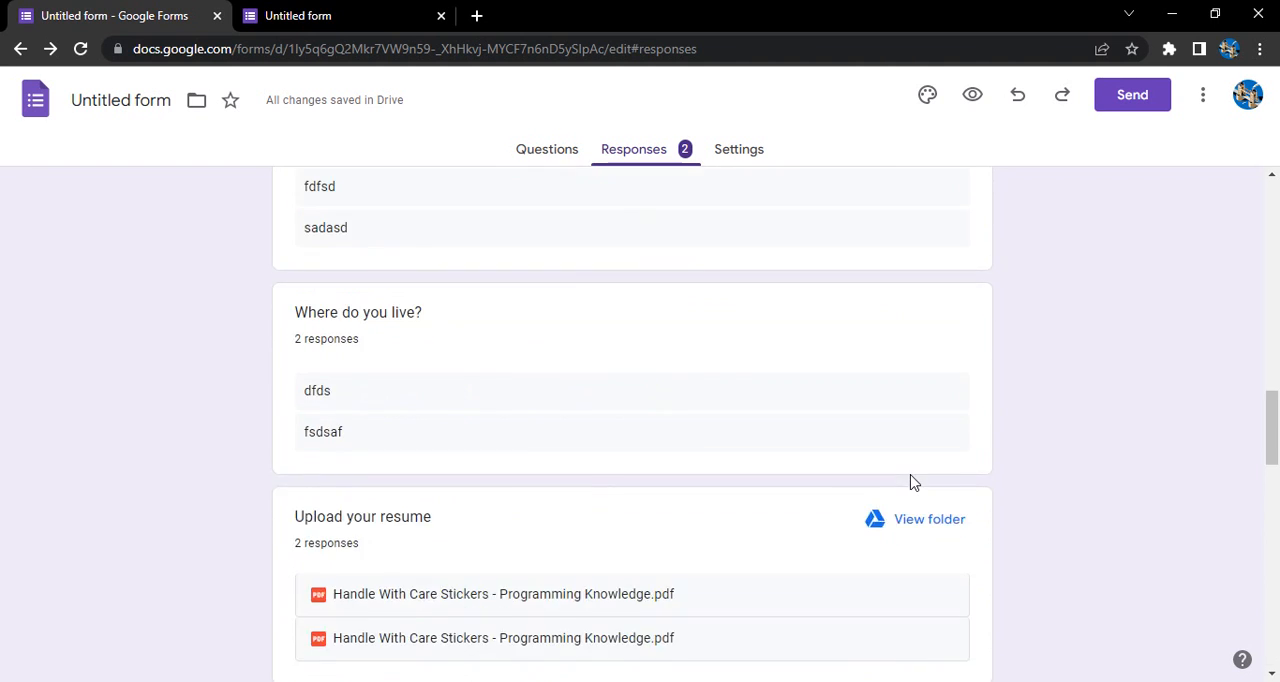
scroll(up, 3)
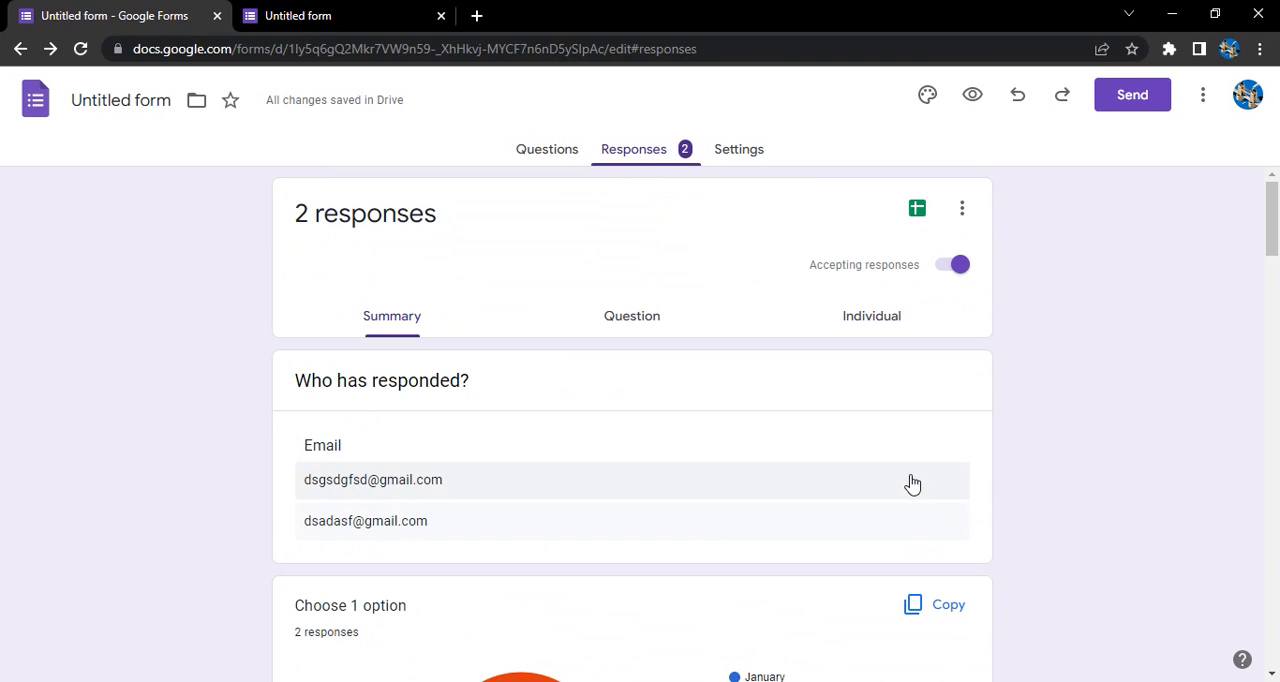